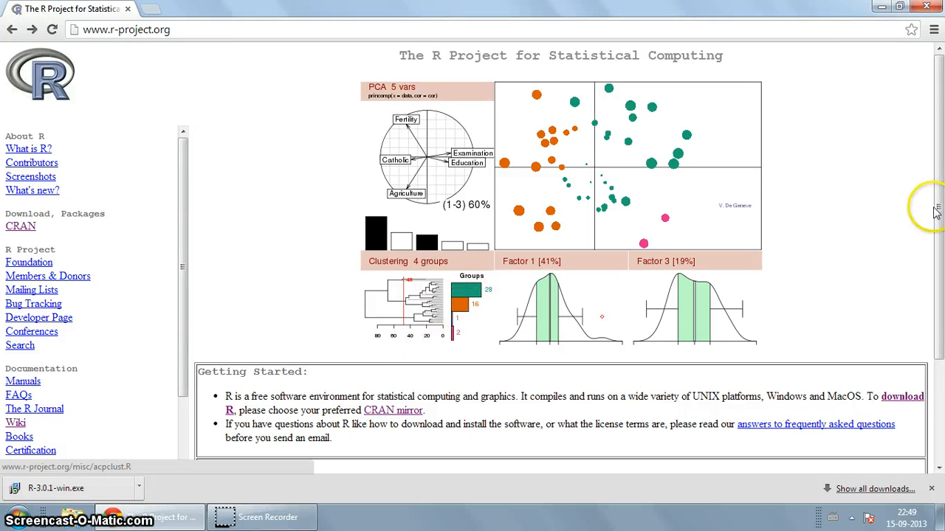
Go from the R Project site to the CRAN mirrors list and choose the cran.csiro.au mirror under Australia.
scroll(down, 3)
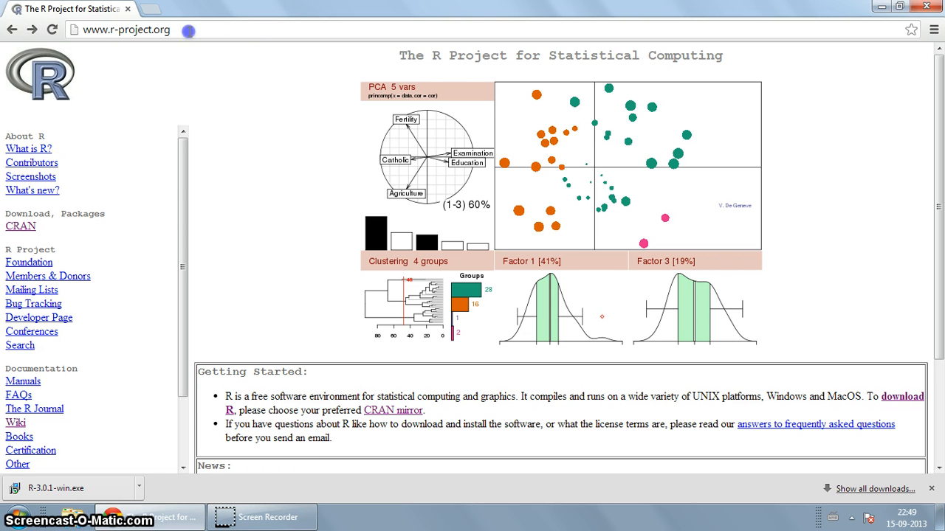
click(126, 30)
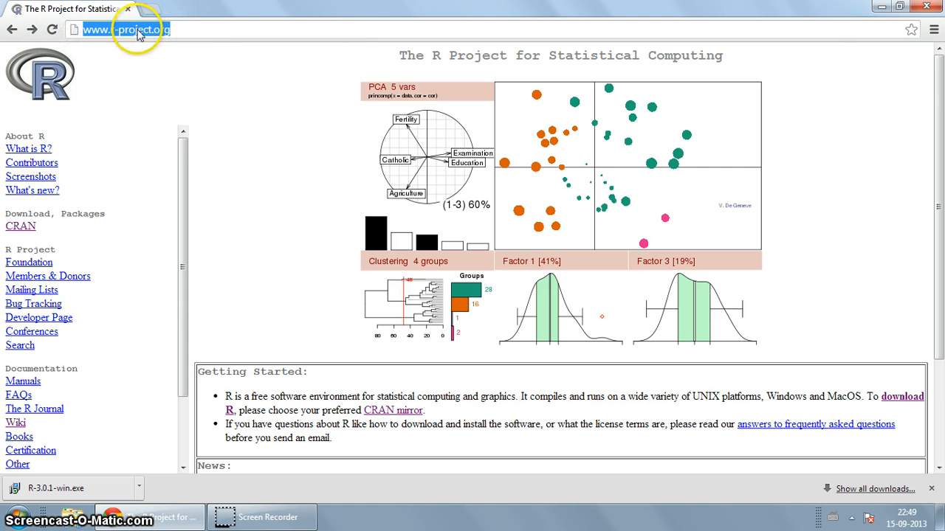
mouse_move(632, 110)
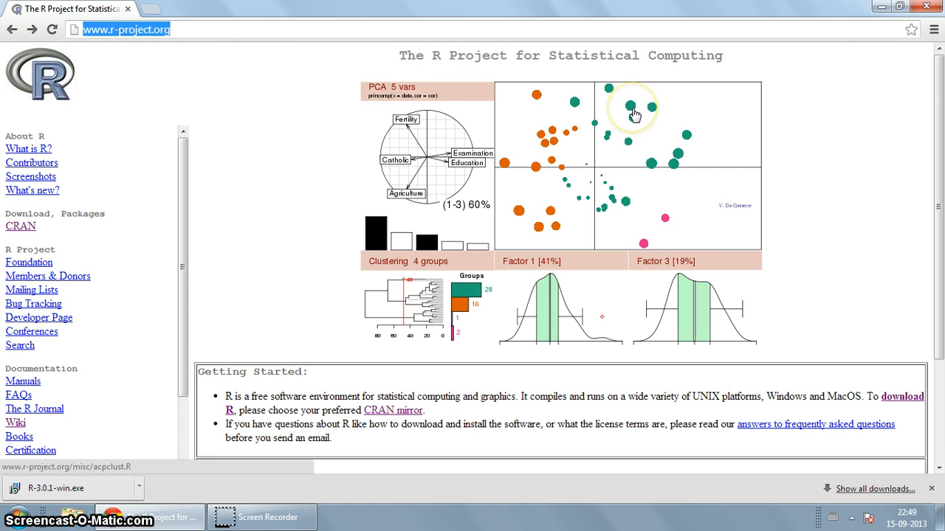
mouse_move(635, 113)
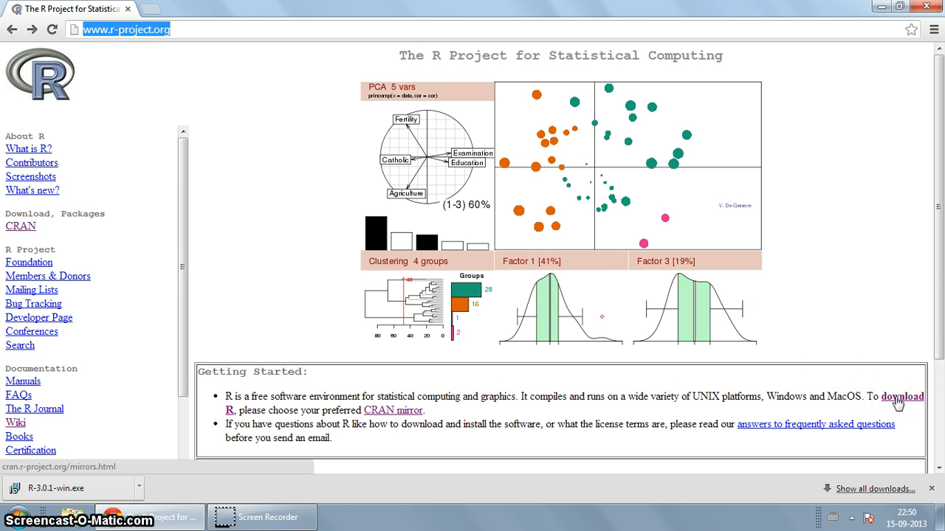
click(394, 410)
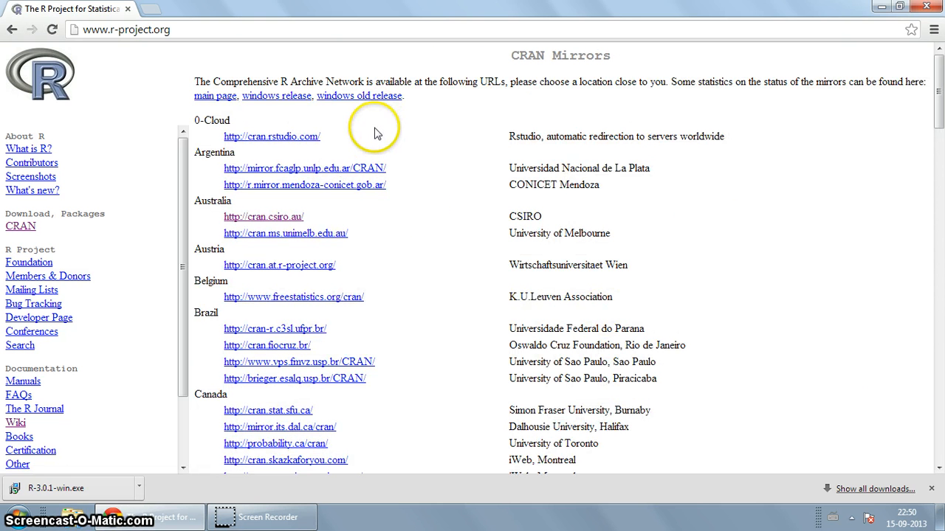
mouse_move(380, 282)
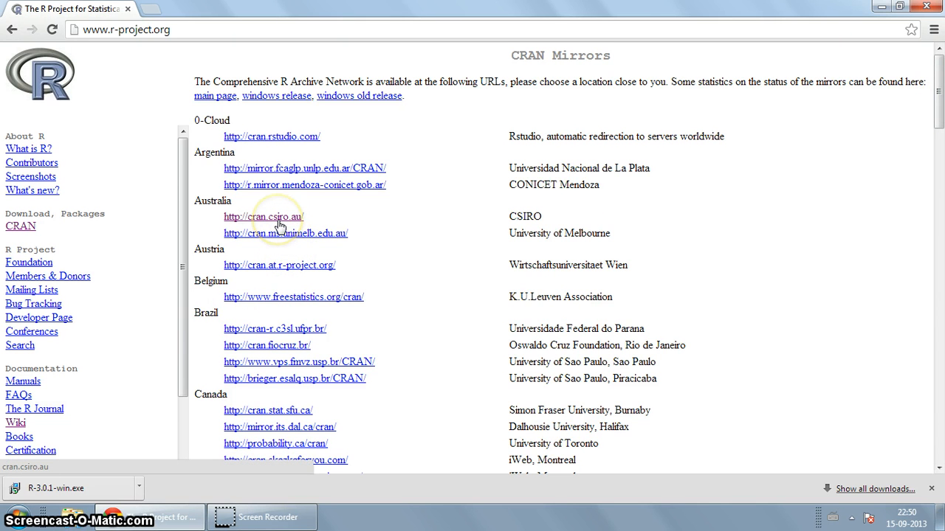
click(262, 216)
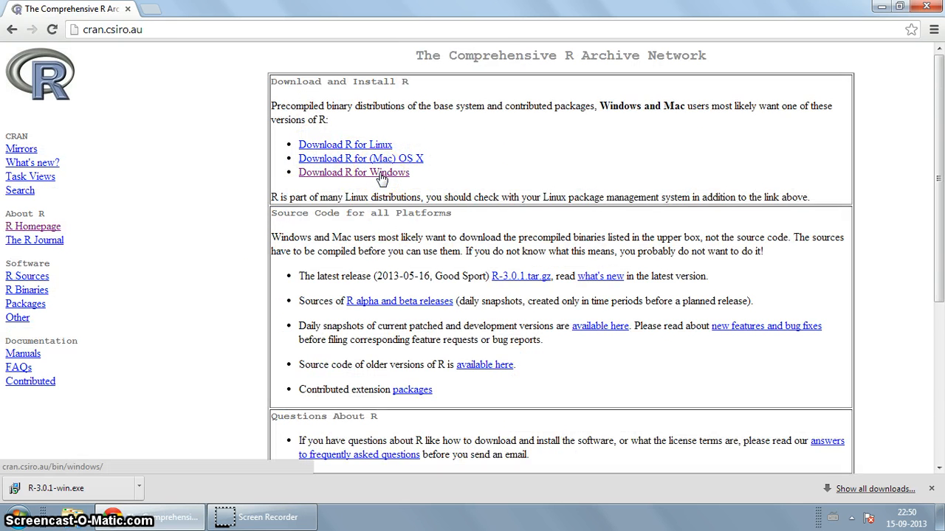
Follow the 'Download R for Windows' link on the CSIRO CRAN page.
click(354, 172)
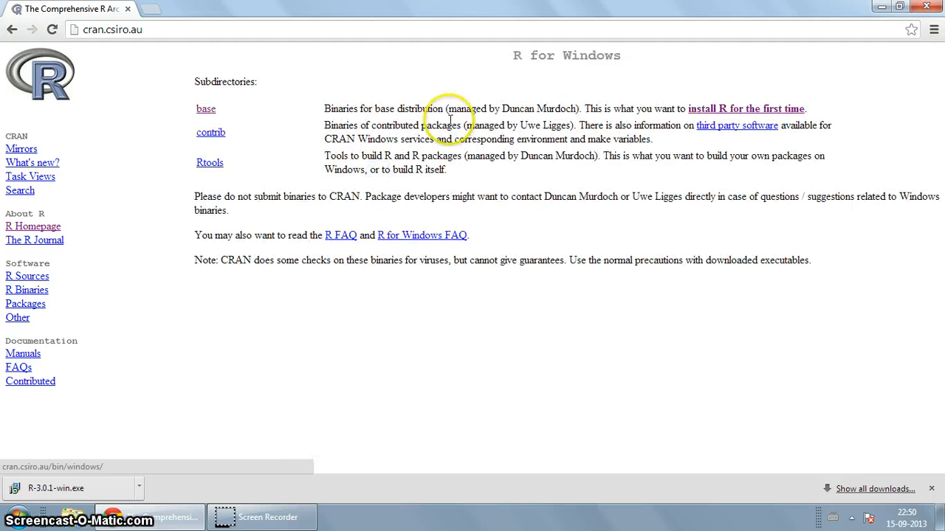
mouse_move(286, 127)
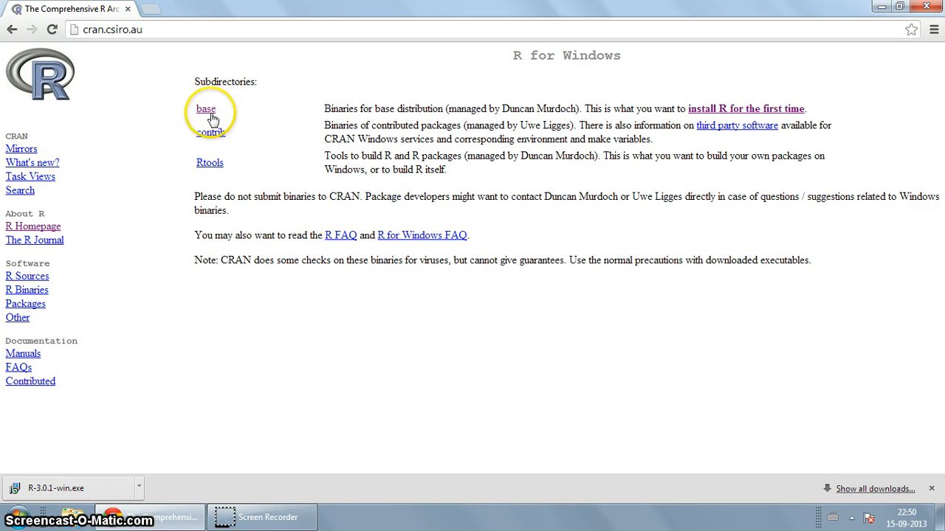
mouse_move(601, 110)
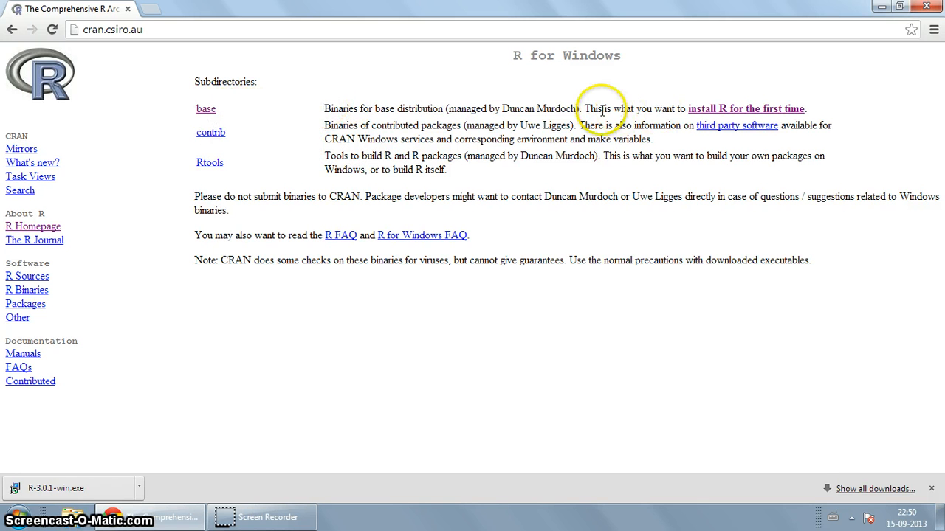
mouse_move(664, 108)
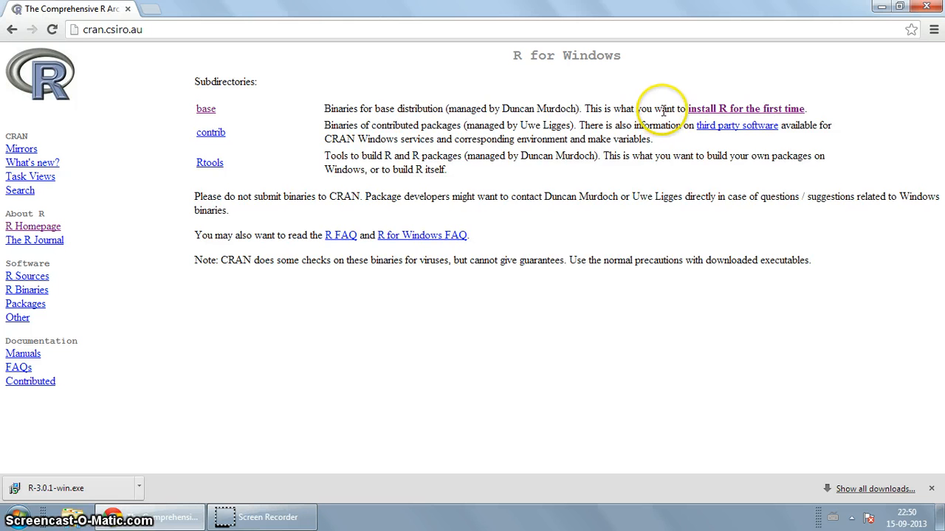
mouse_move(567, 113)
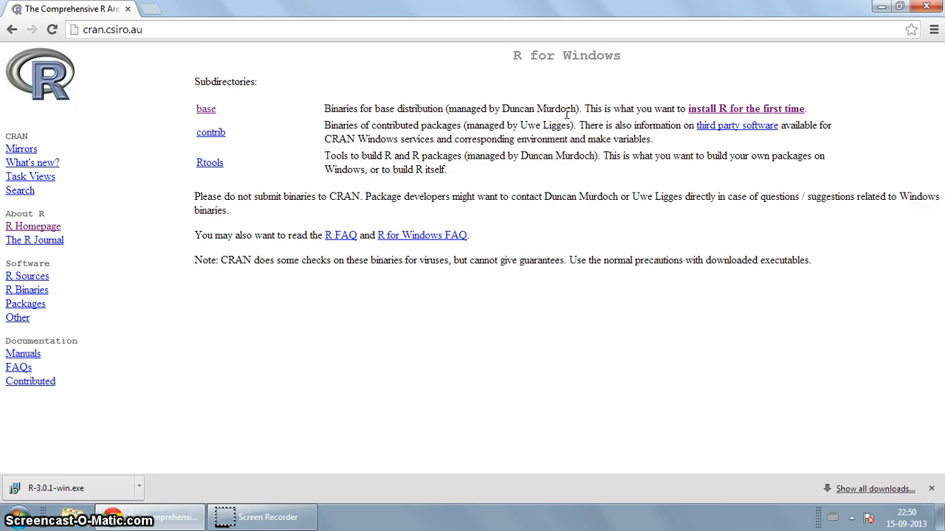
mouse_move(817, 67)
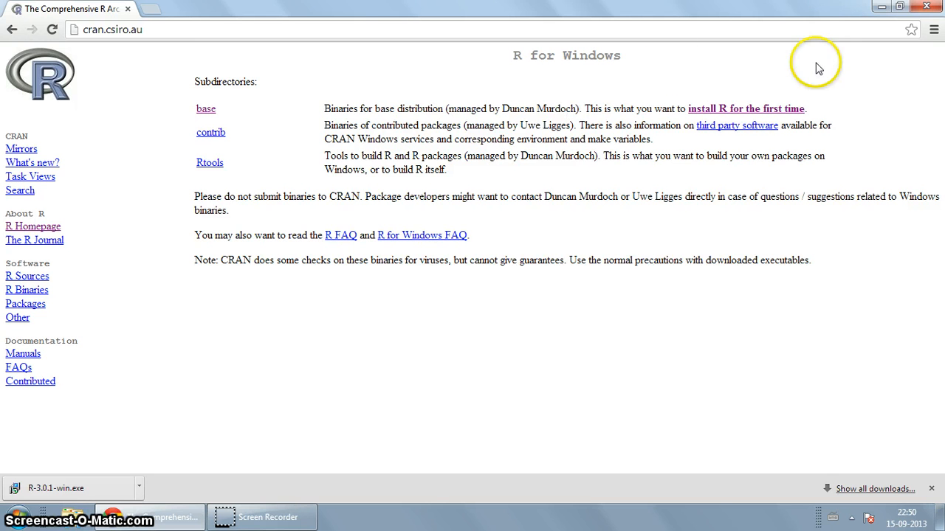
mouse_move(206, 109)
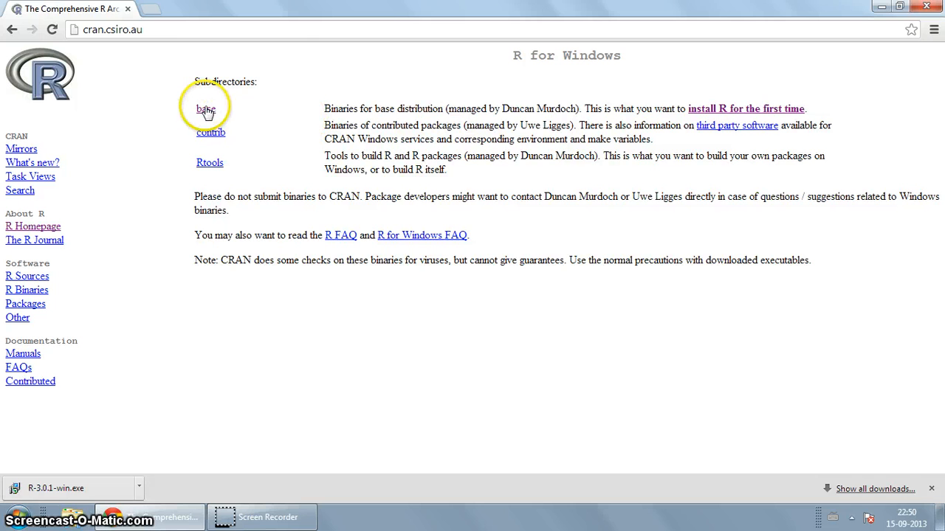
Enter the base subdirectory for a first-time R install on Windows.
click(205, 109)
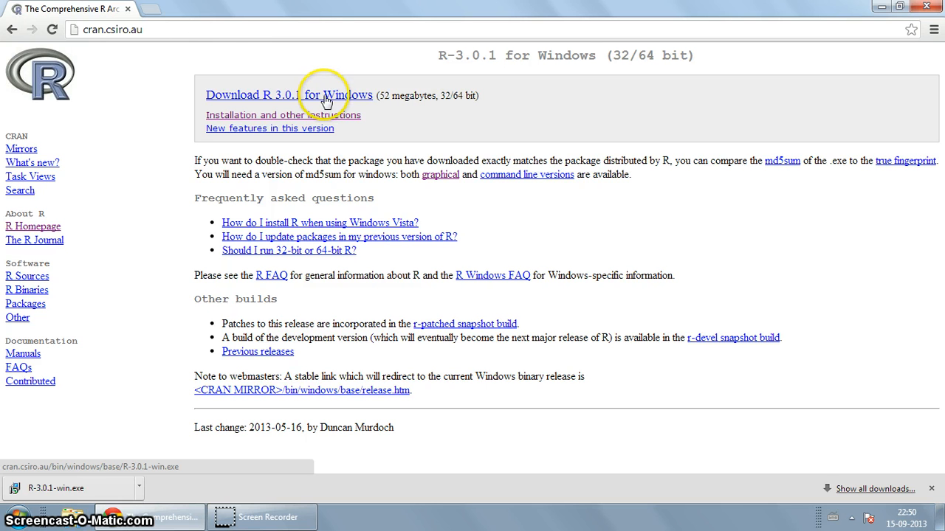
mouse_move(361, 108)
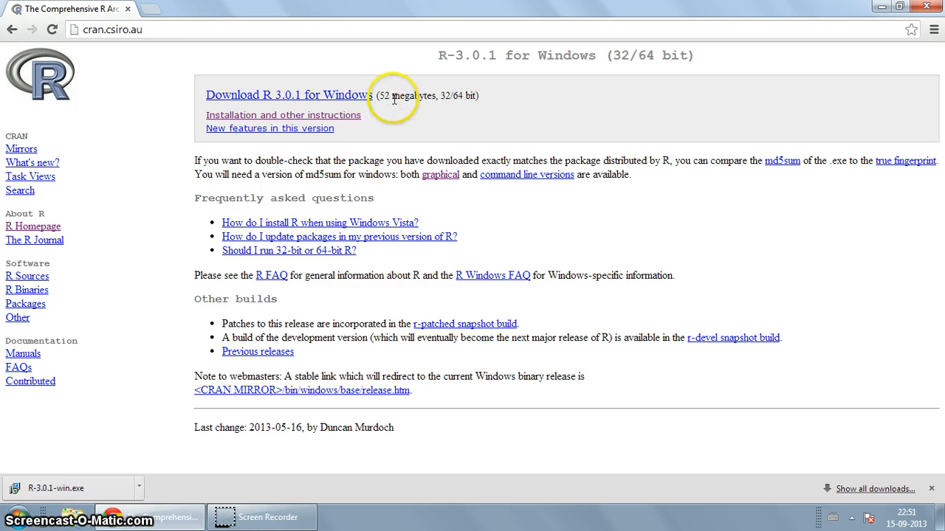
mouse_move(177, 316)
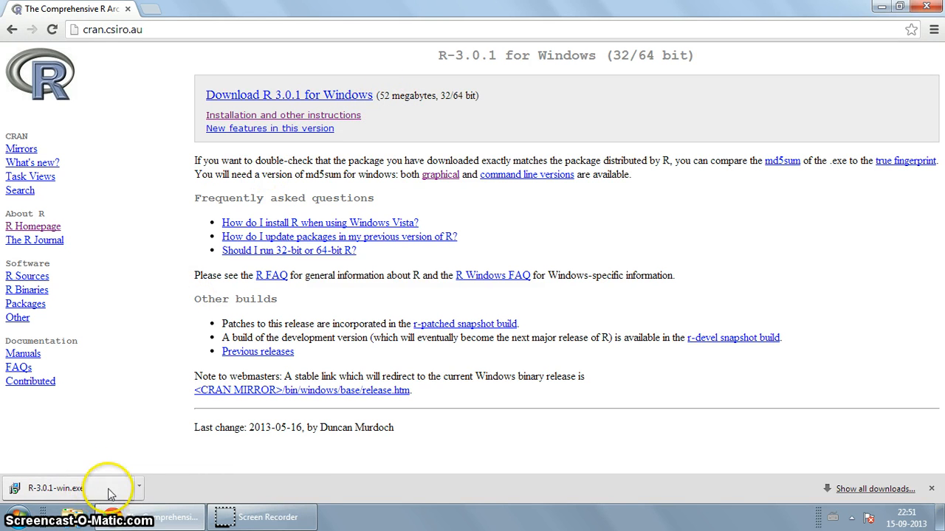
mouse_move(99, 491)
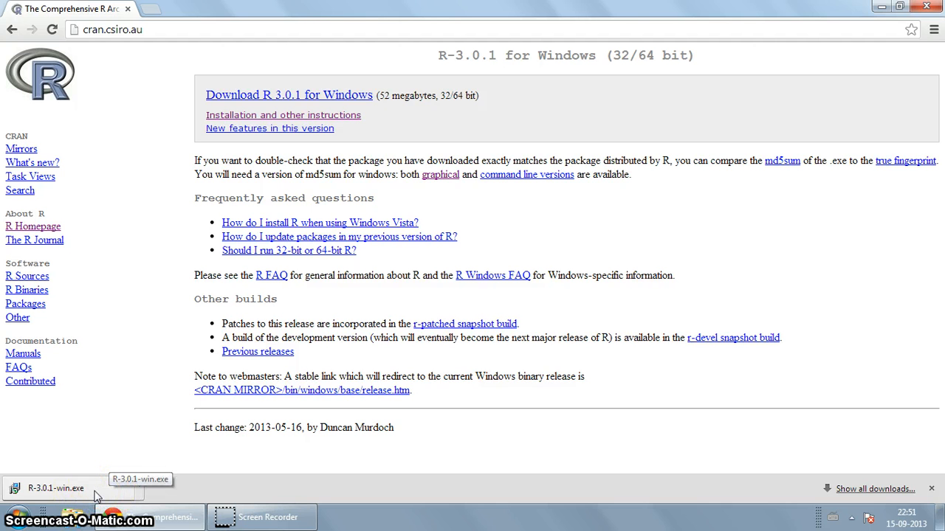
Run the downloaded R-3.0.1-win.exe and allow it past the security warning.
click(56, 488)
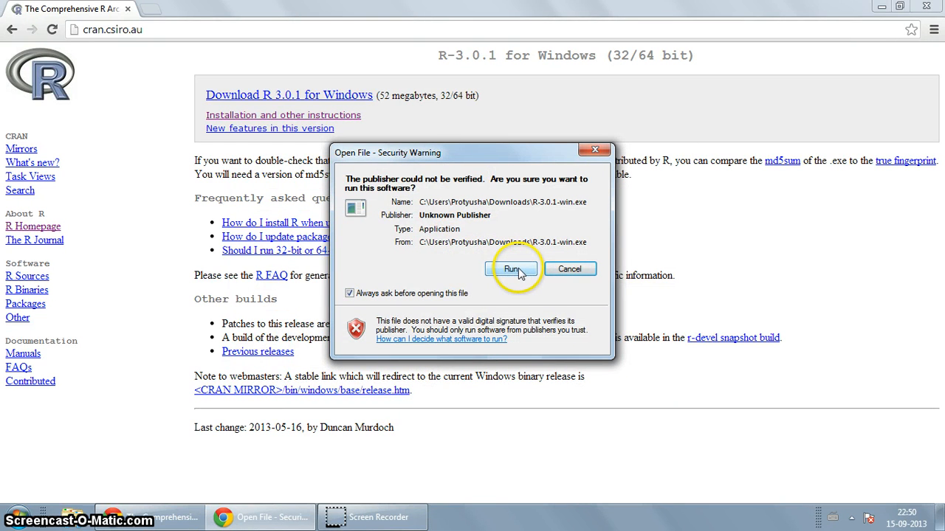
click(512, 268)
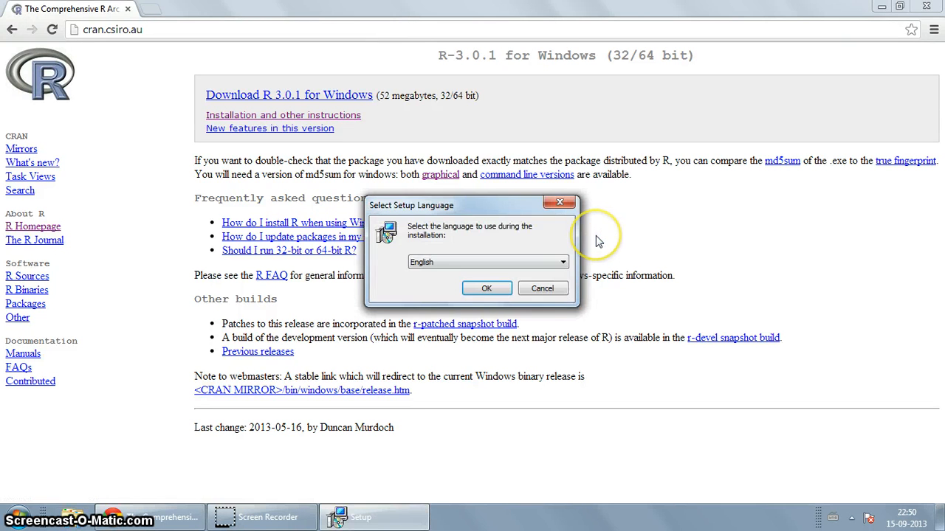
Install R 3.0.1 in English to C:\Program Files\R\R-3.0.1 with all defaults, then visit the CRAN Manuals page.
click(487, 288)
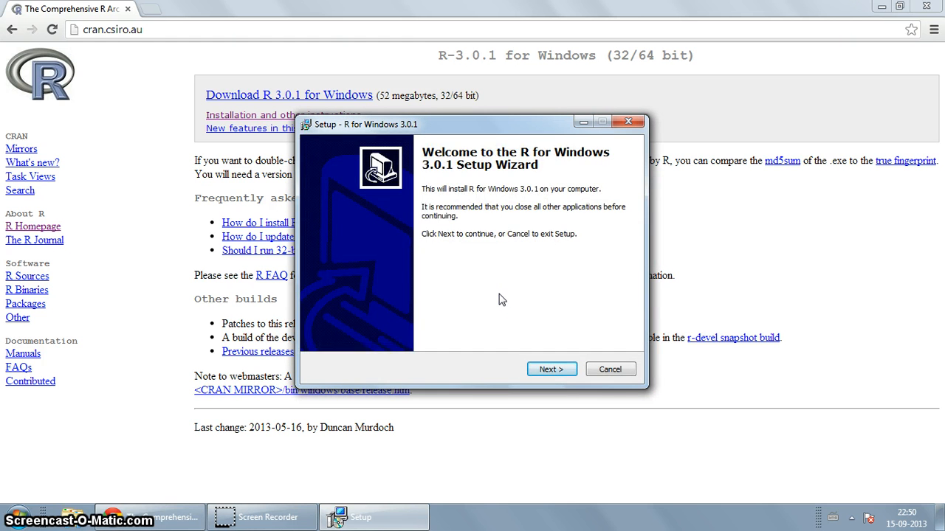
click(551, 369)
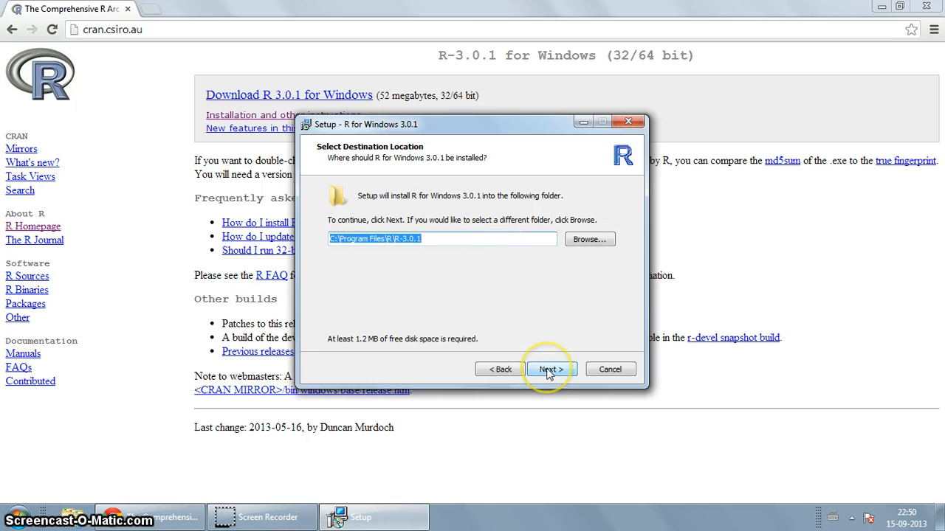
click(549, 369)
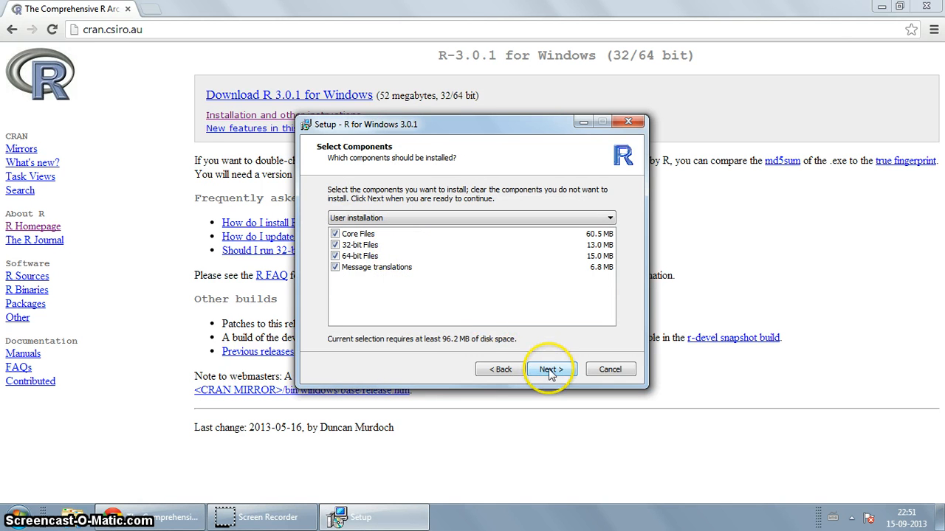
click(550, 369)
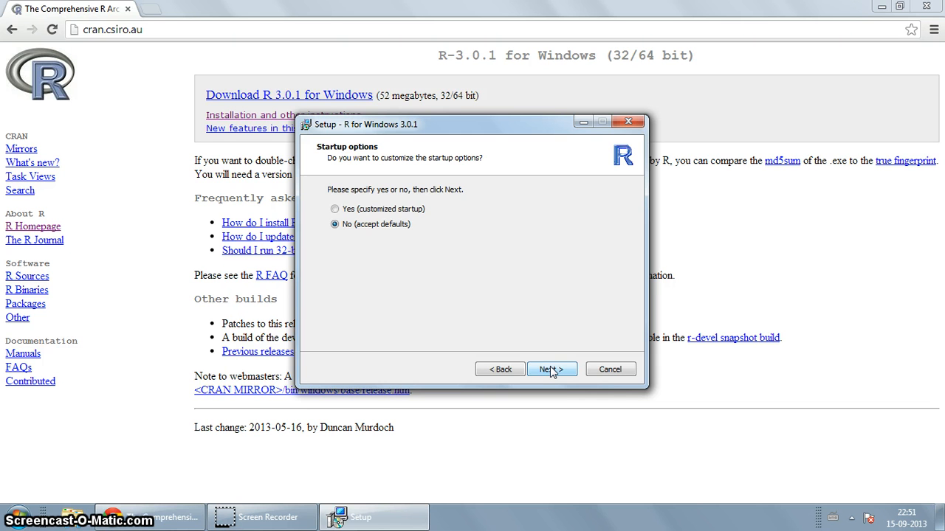
click(552, 369)
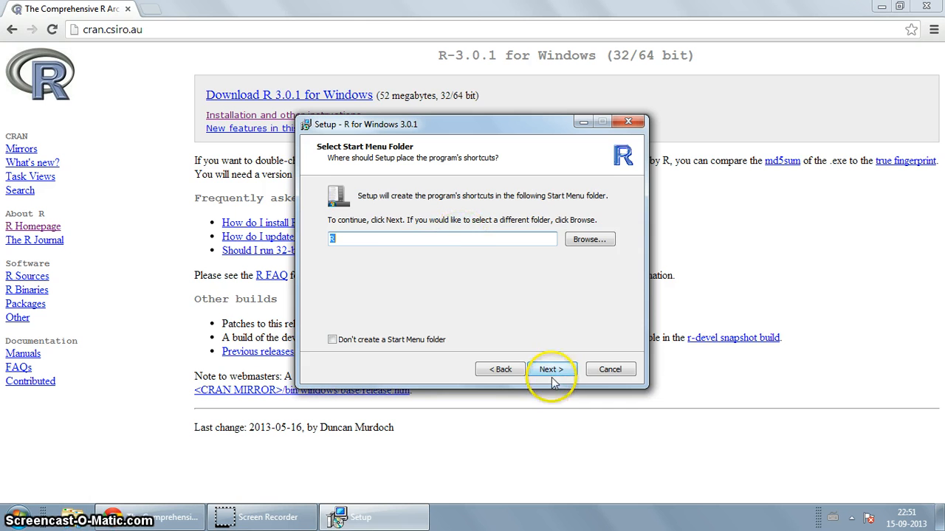
click(550, 369)
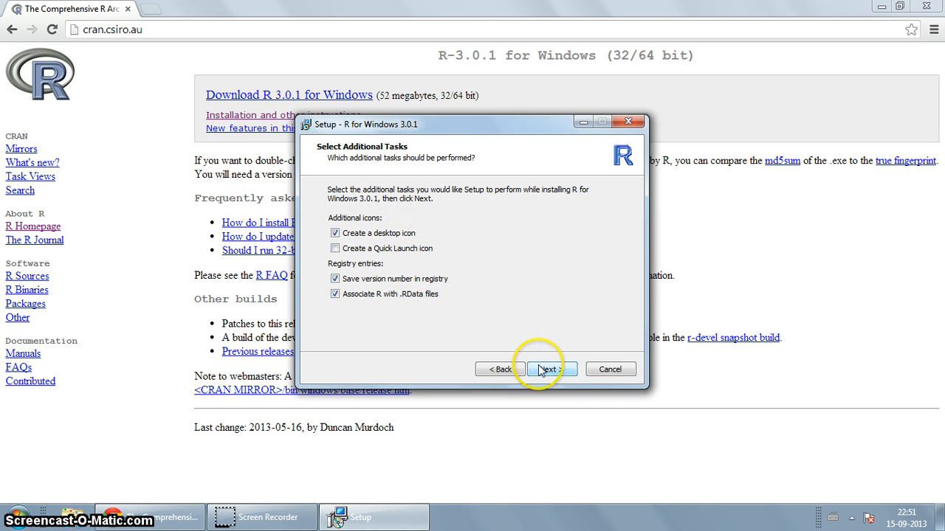
click(546, 369)
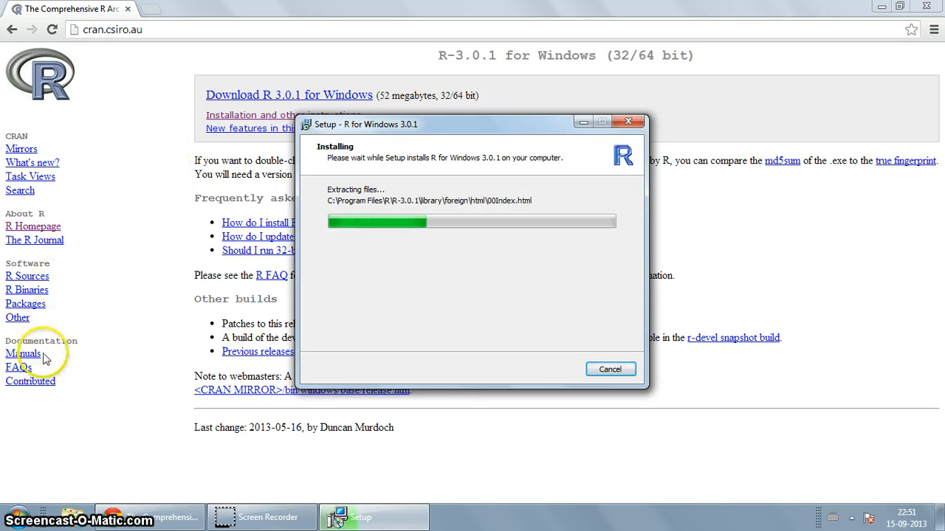
click(23, 353)
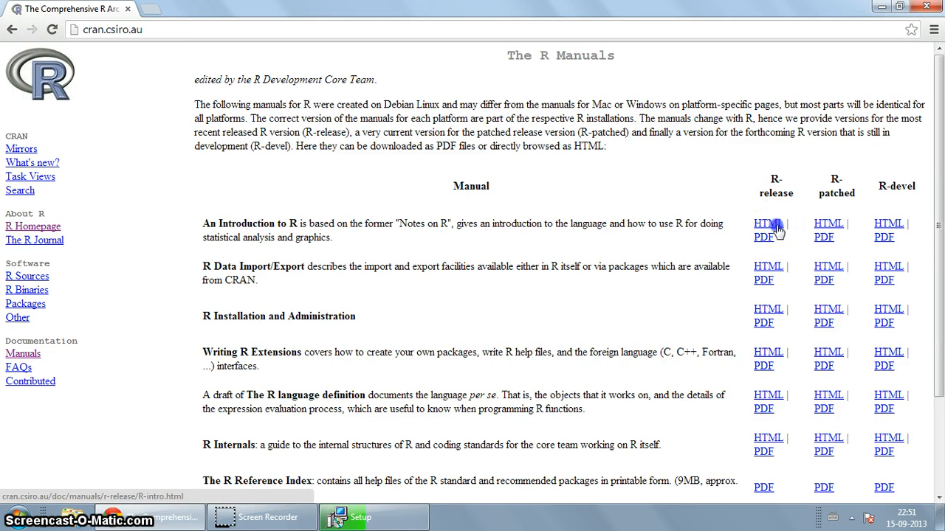
Read the Using R interactively section of the HTML An Introduction to R manual.
click(769, 223)
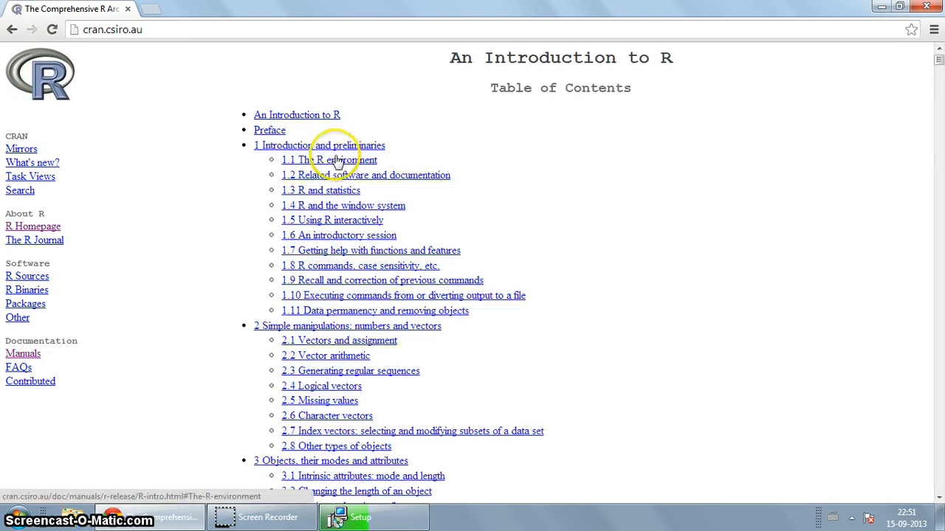
mouse_move(369, 337)
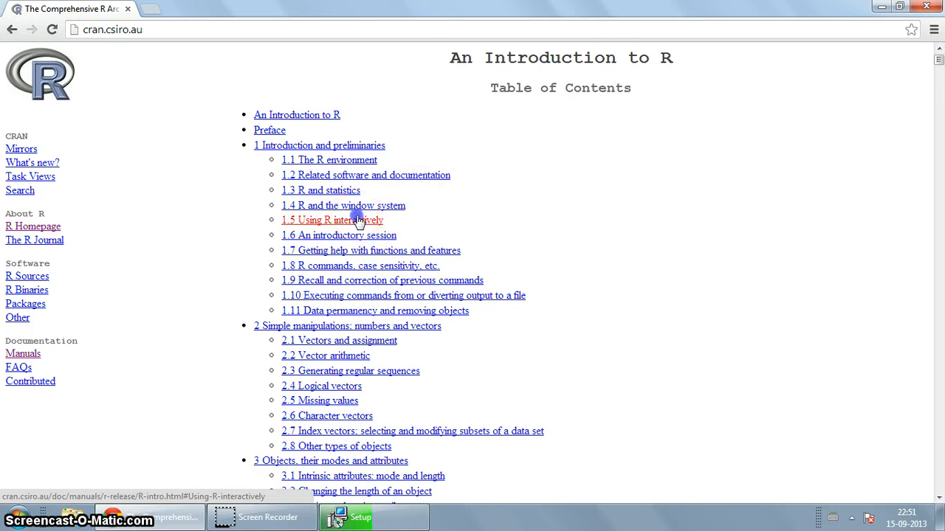
click(331, 220)
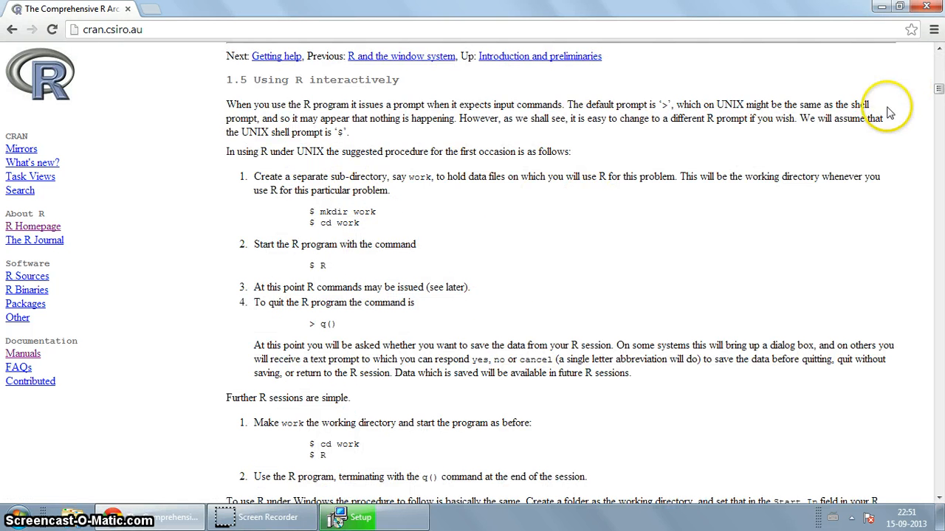
scroll(down, 3)
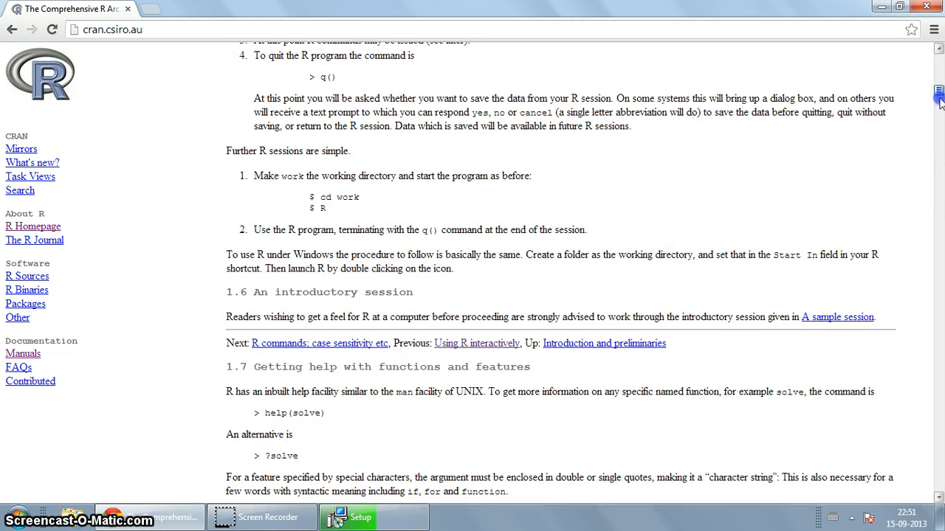
scroll(down, 3)
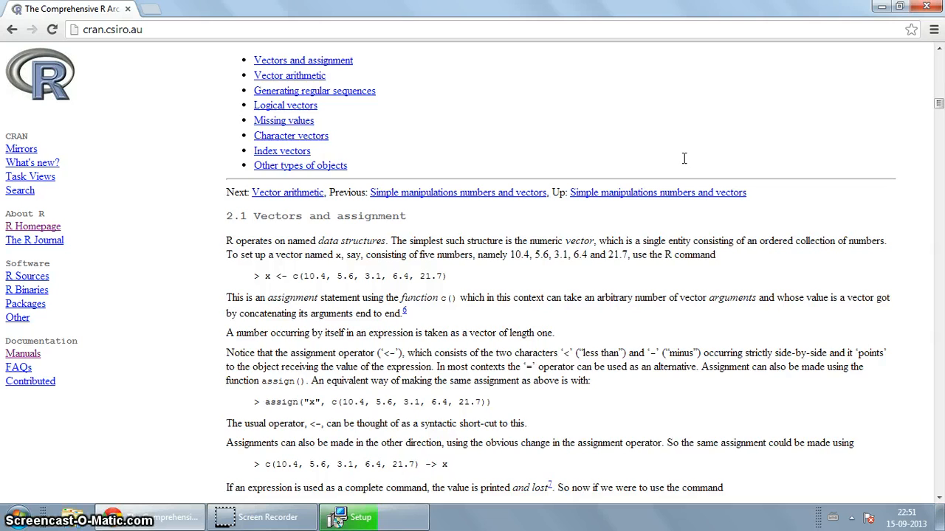
scroll(up, 3)
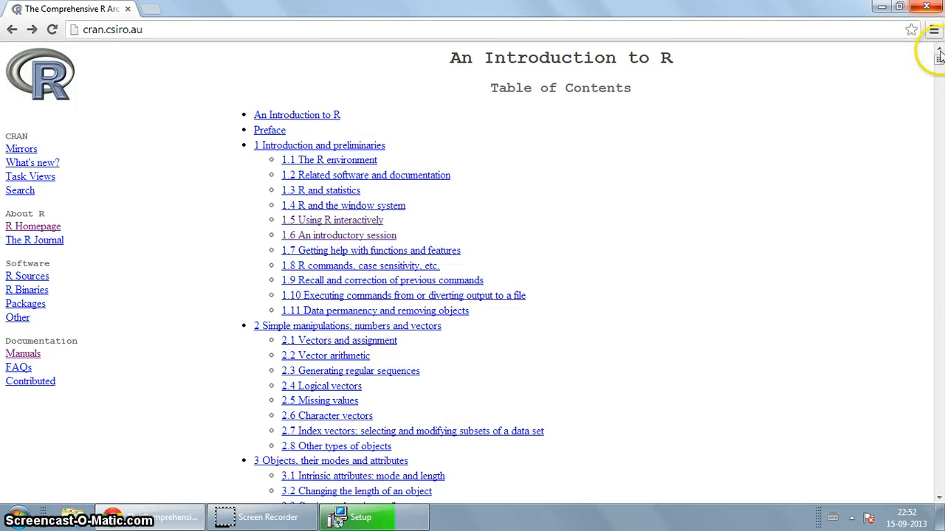
scroll(down, 3)
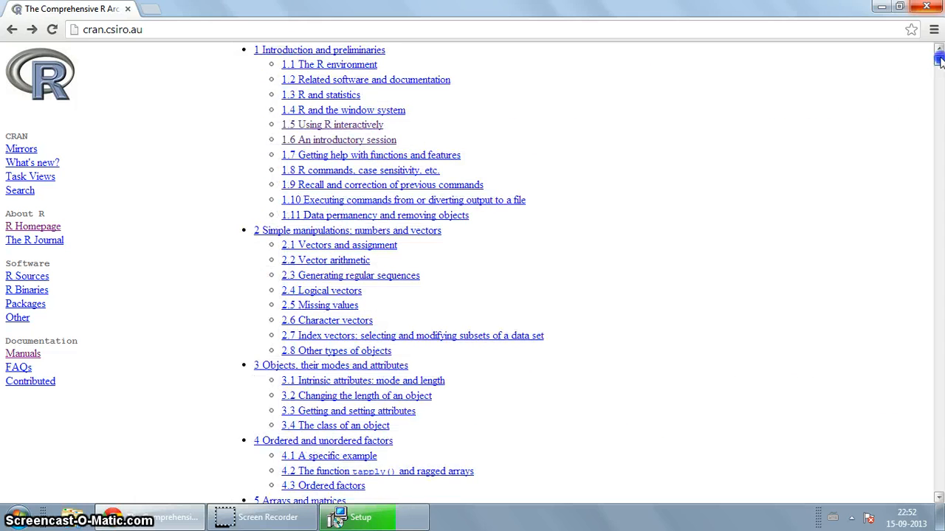
scroll(down, 3)
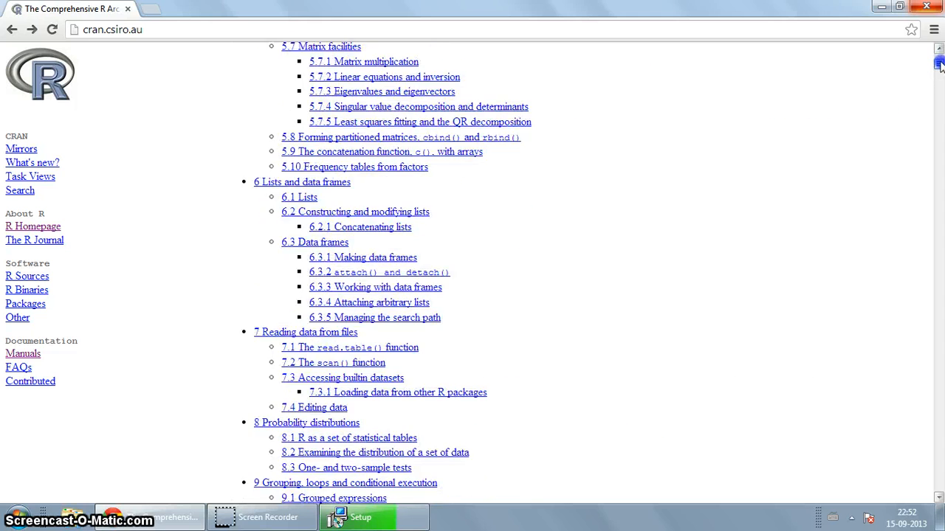
scroll(down, 3)
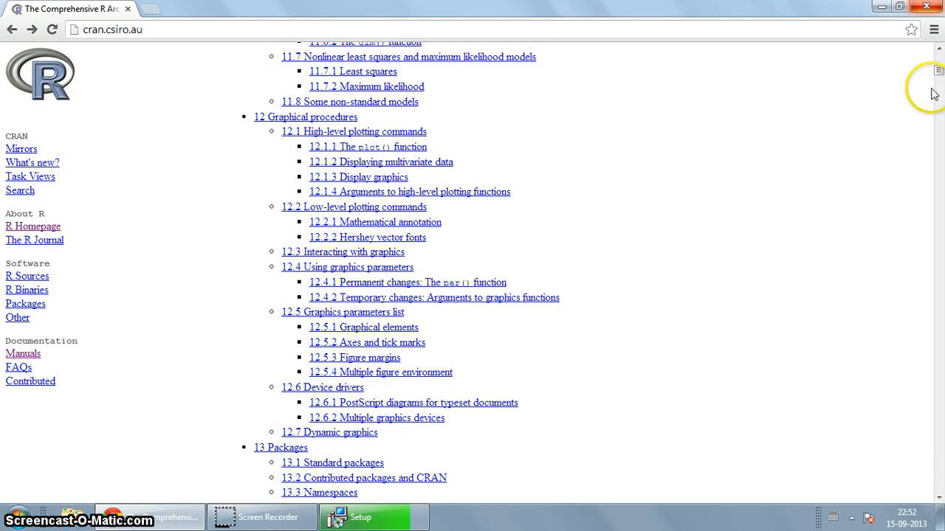
scroll(up, 3)
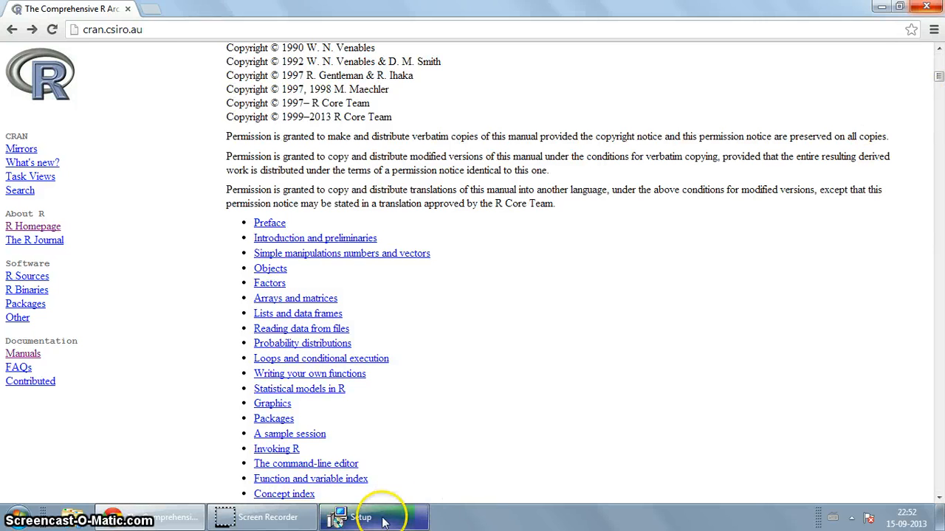
Check the installer's progress and browse the manual's table of contents.
click(372, 517)
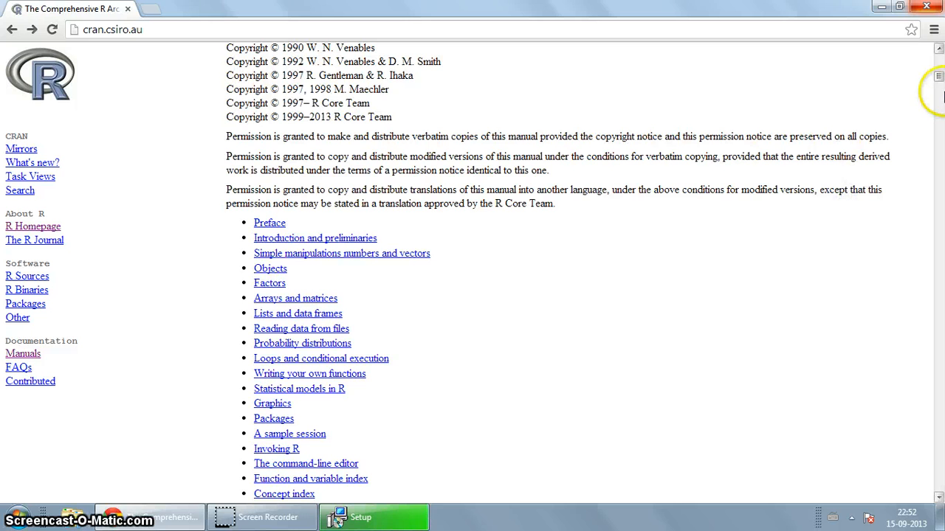
scroll(down, 3)
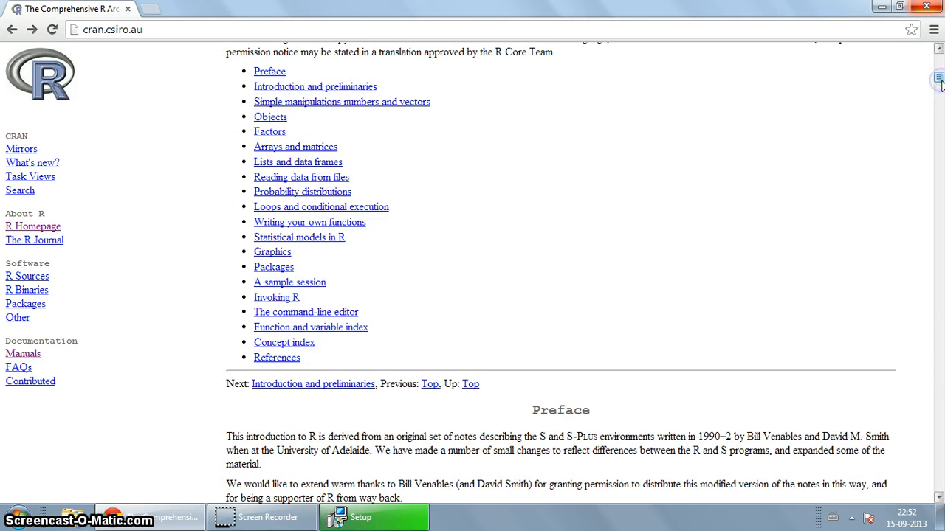
scroll(down, 3)
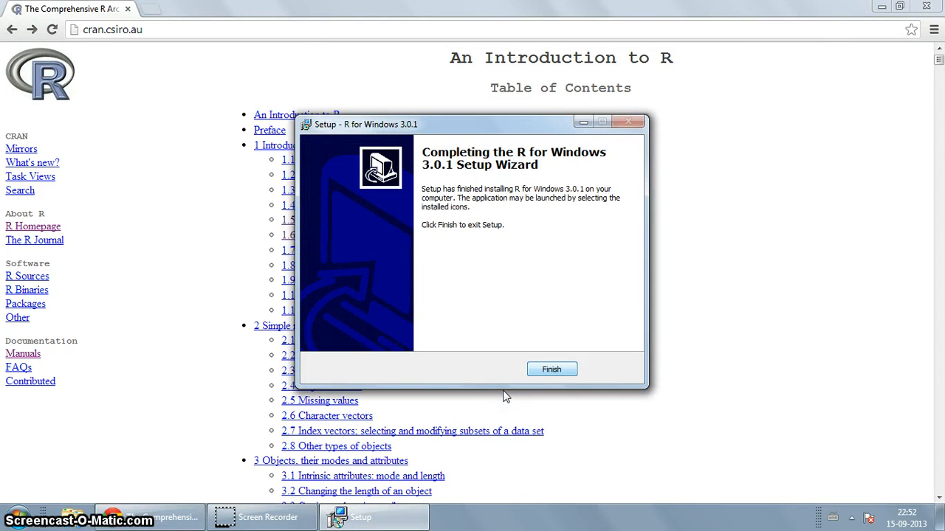
Finish the setup wizard and launch R i386 3.0.1 from the Start menu.
click(551, 369)
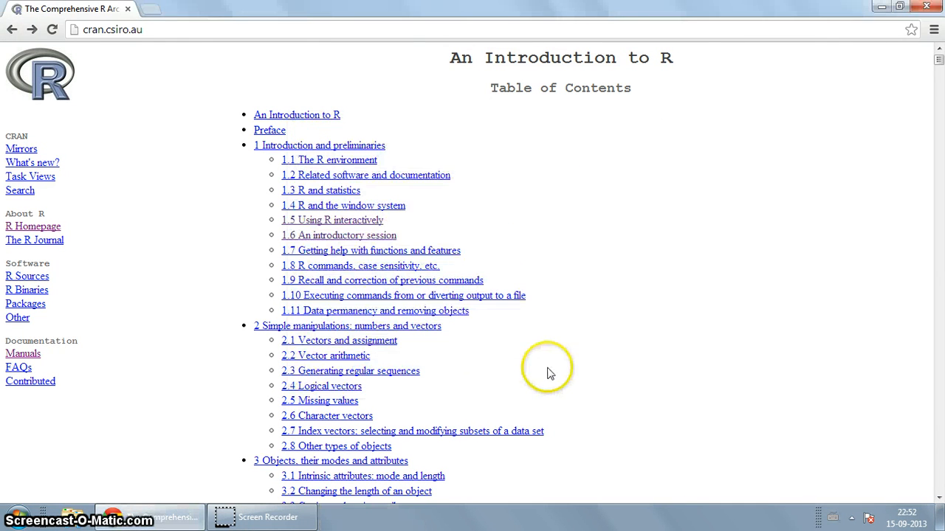
click(16, 517)
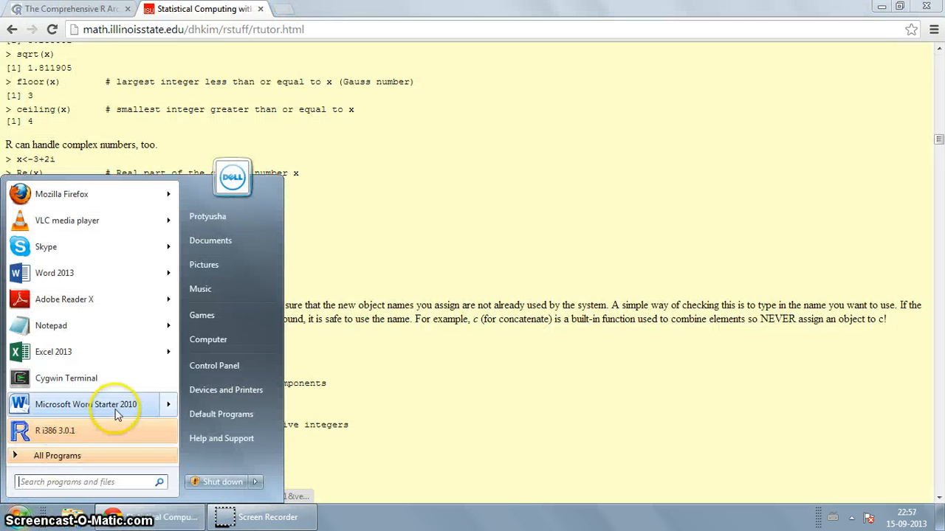
mouse_move(81, 436)
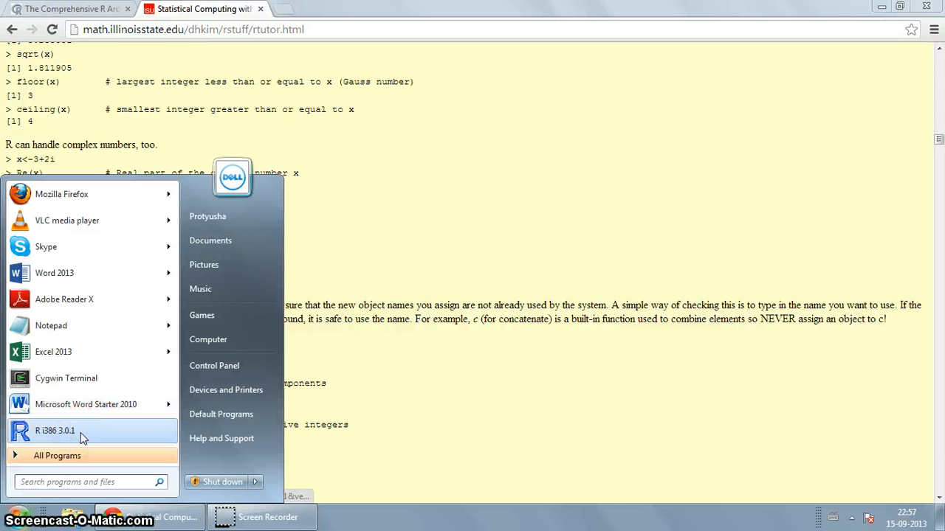
click(55, 430)
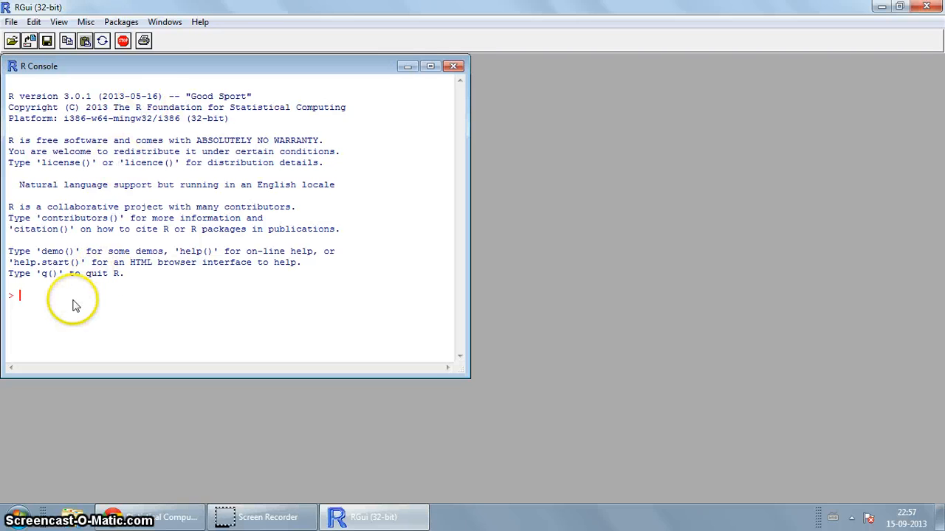
mouse_move(432, 102)
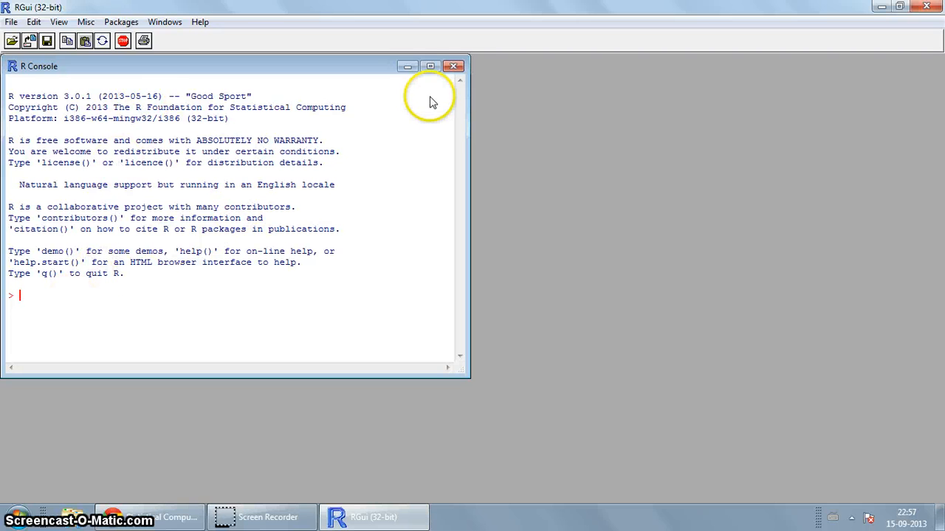
mouse_move(170, 273)
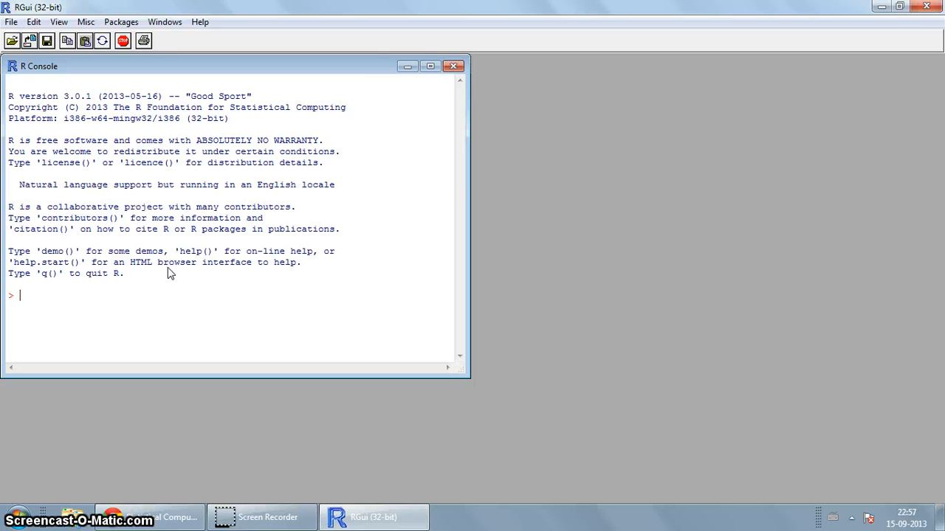
Evaluate 1+2 and log(2) in the R console, then assign x <- 1.
text(1)
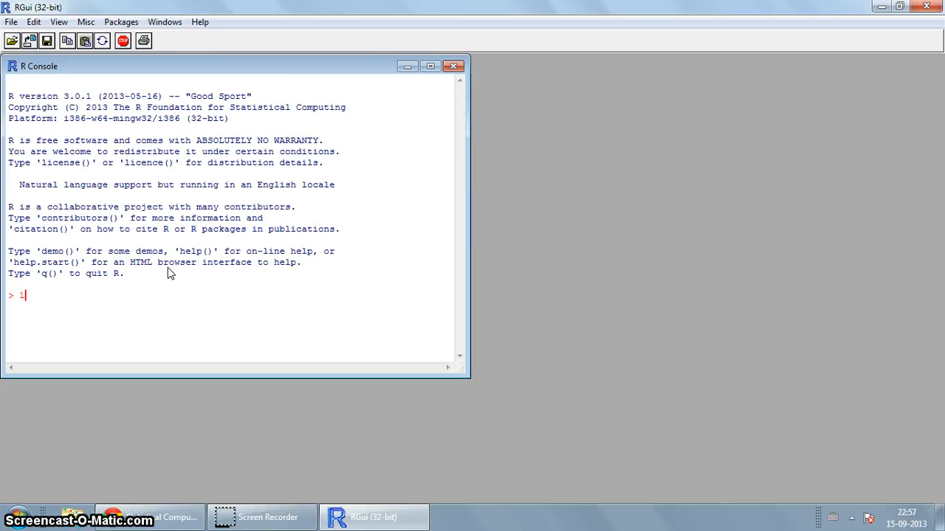
text(+2)
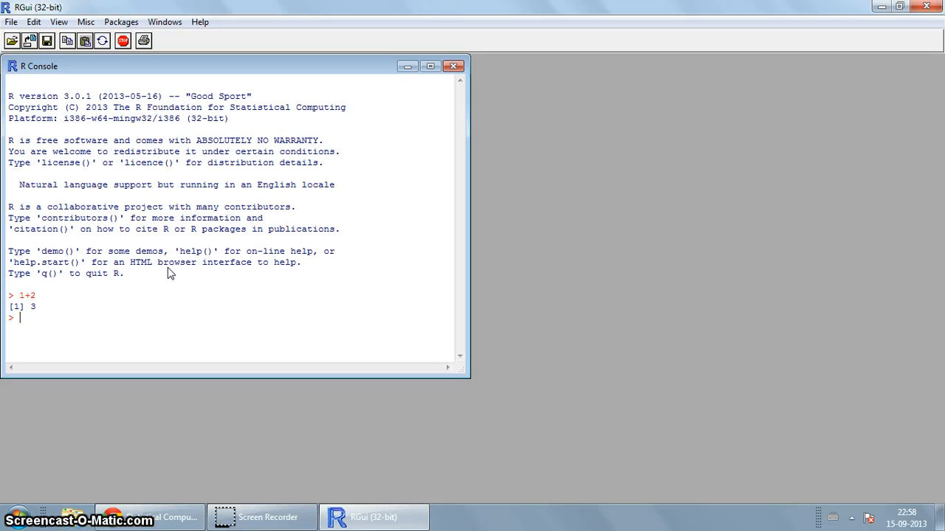
text(log)
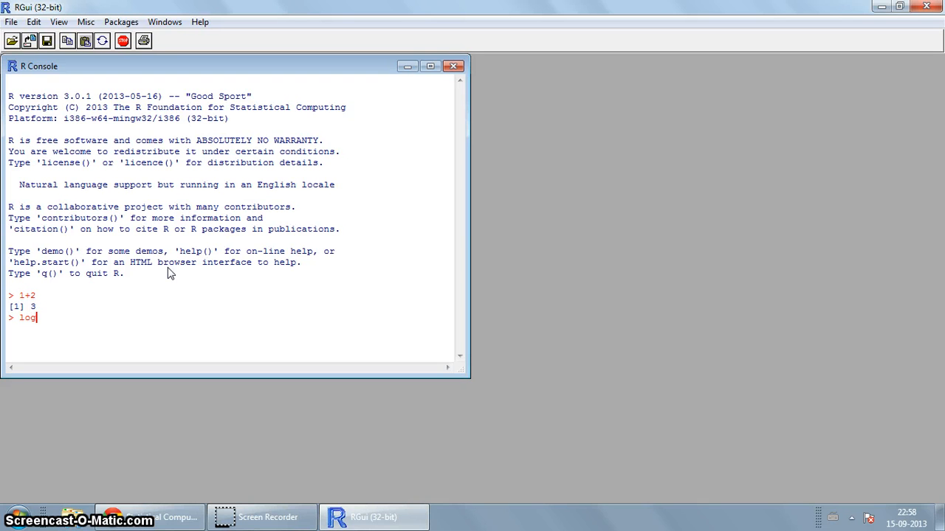
text((3)
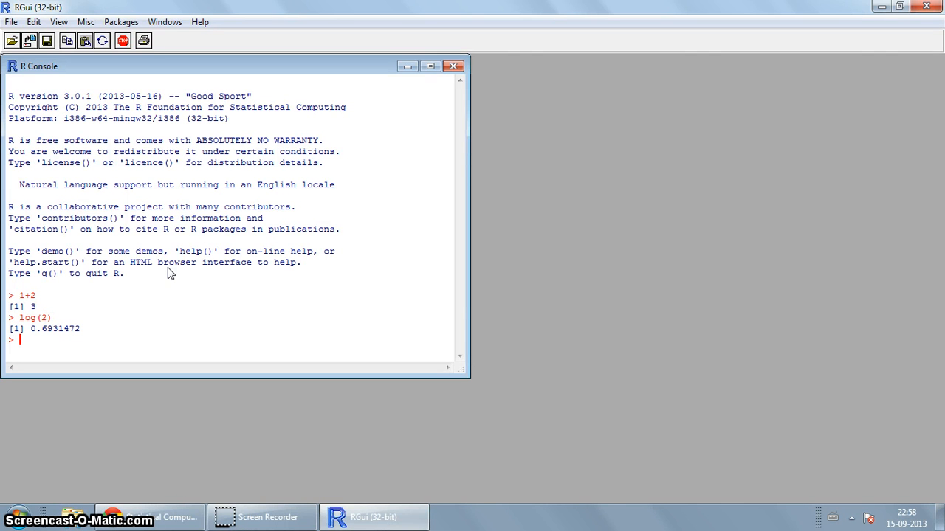
text(x)
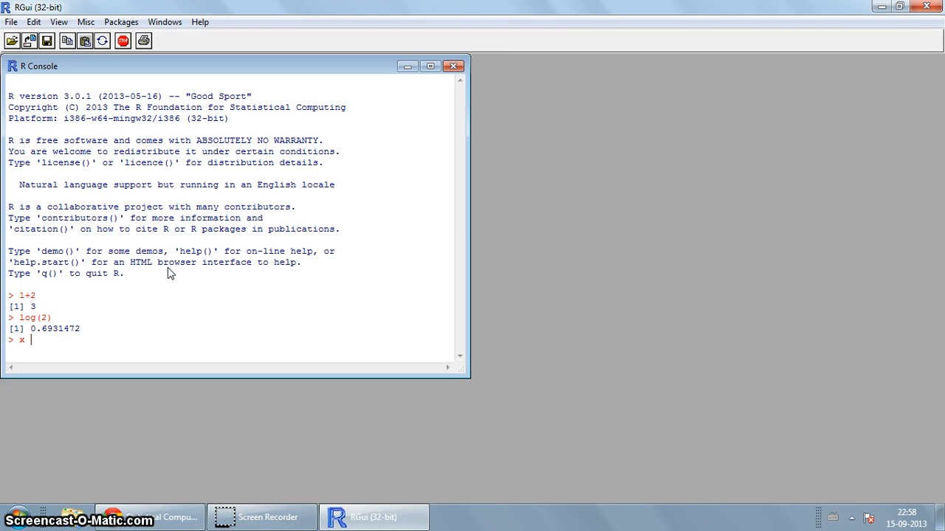
text(<)
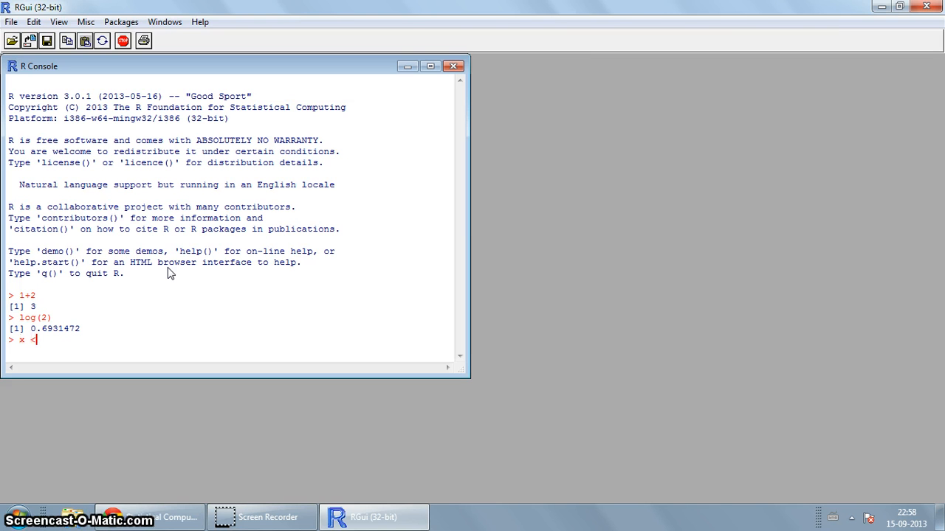
text(<- 1)
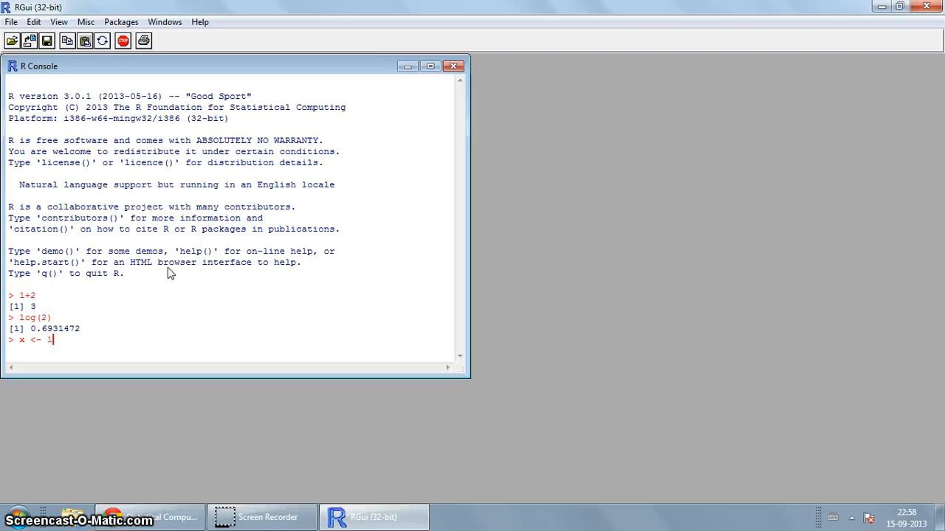
key(Enter)
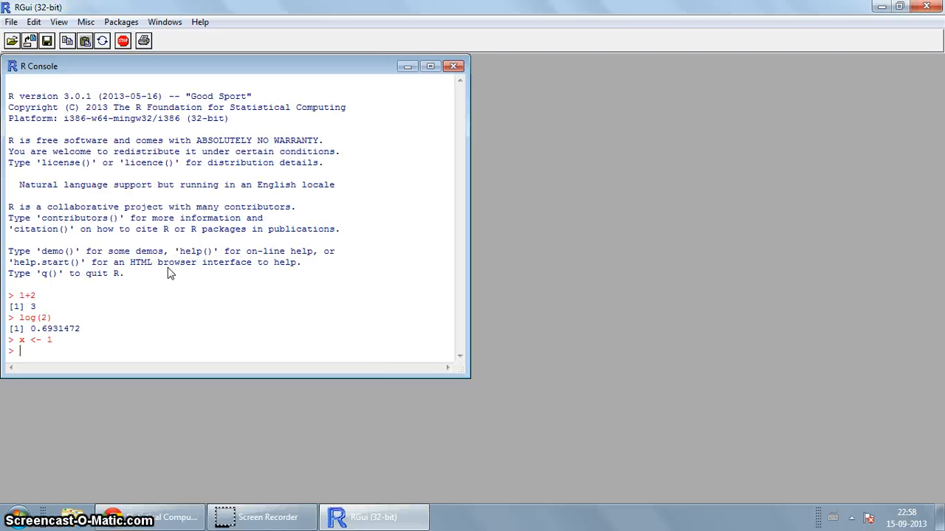
Compute x+2, then reassign x <- 1:5 so x prints 1 2 3 4 5.
text(x+2)
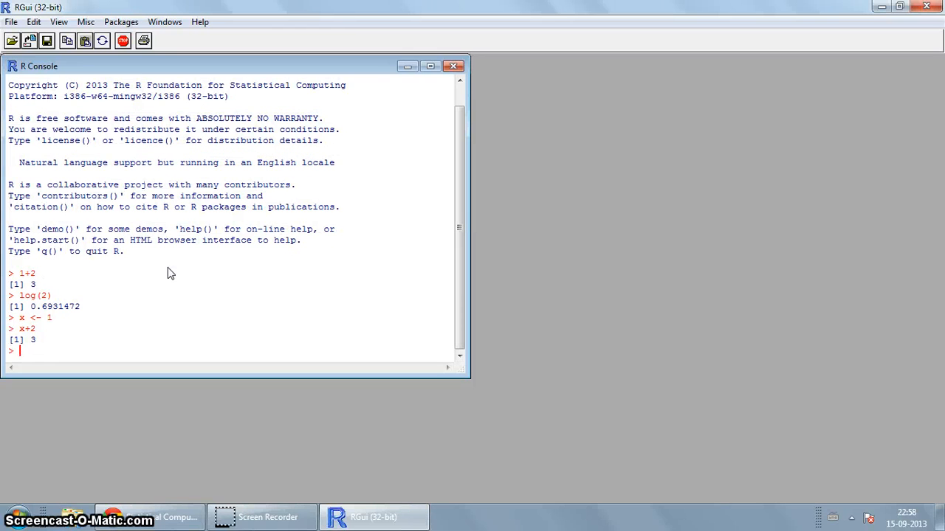
text(x)
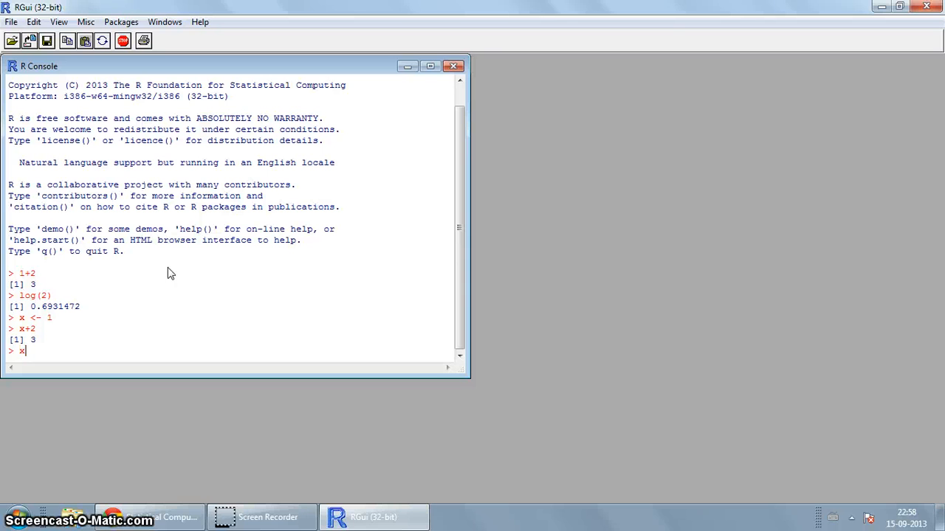
text(<-)
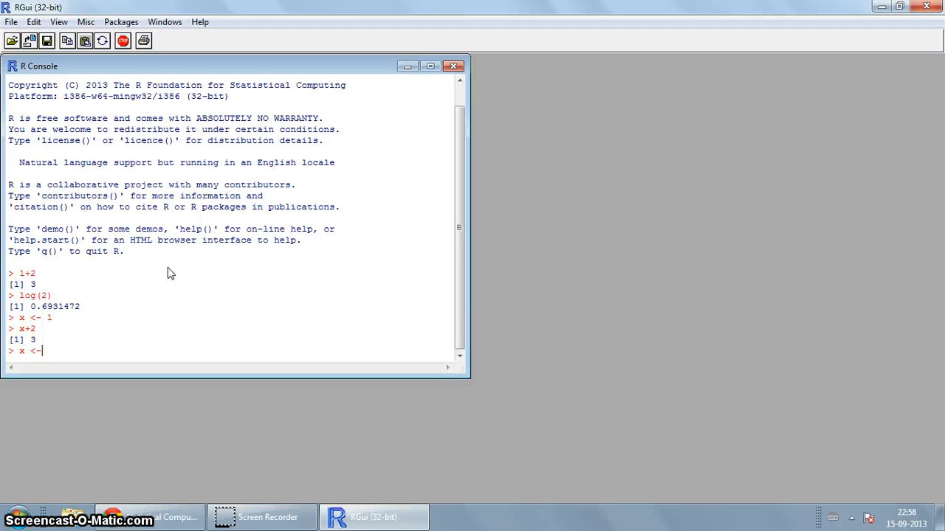
text(1:5)
text(x)
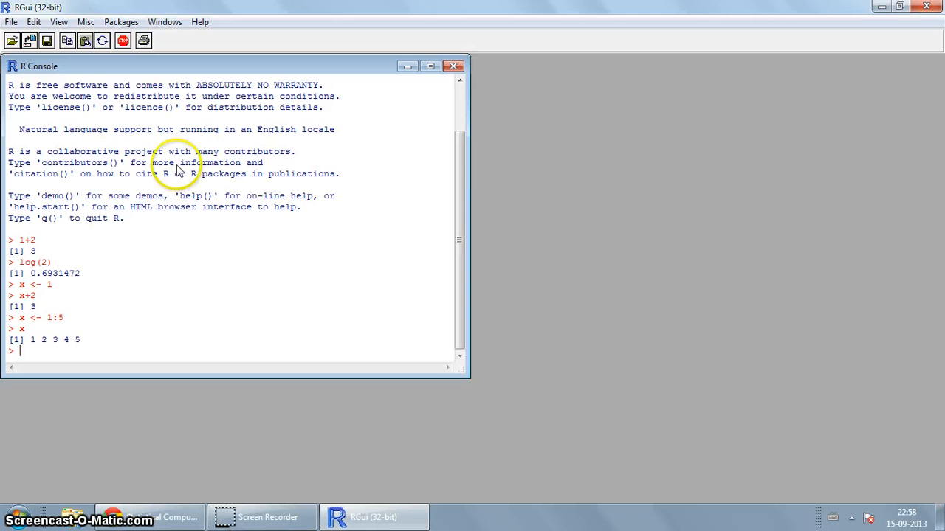
mouse_move(224, 109)
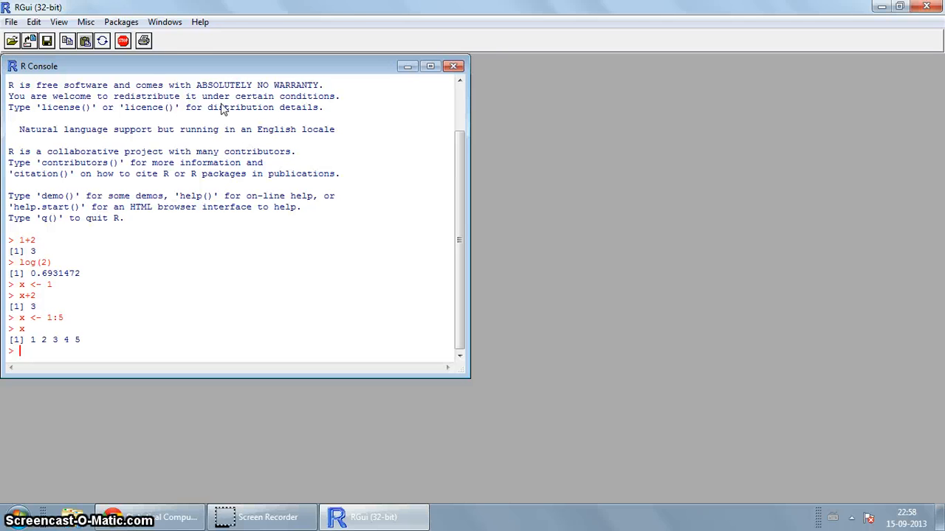
Browse RGui's Packages, Edit and Help menus down to the PDF manuals entries.
click(121, 22)
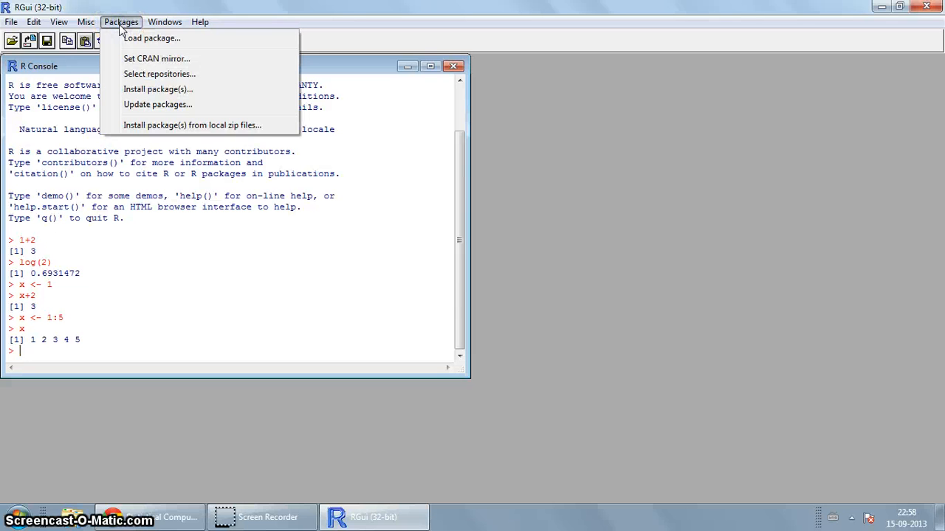
click(33, 21)
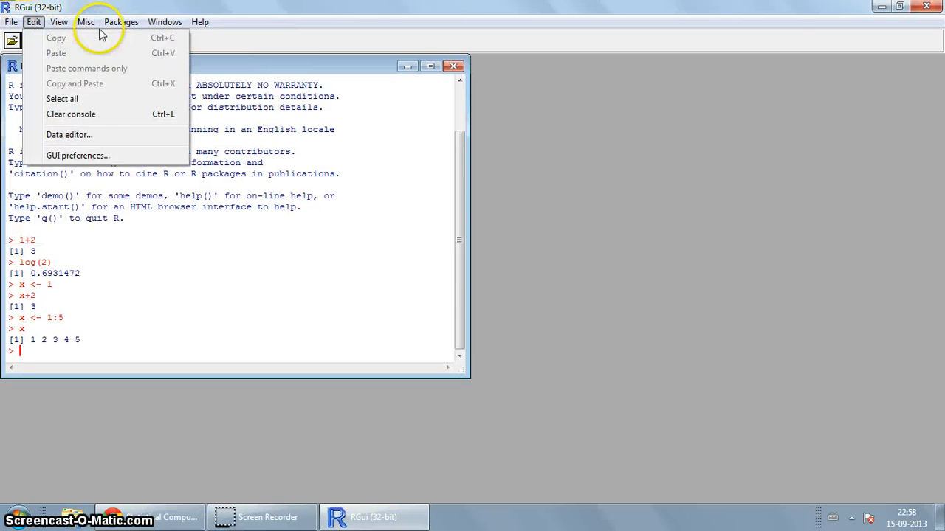
click(121, 21)
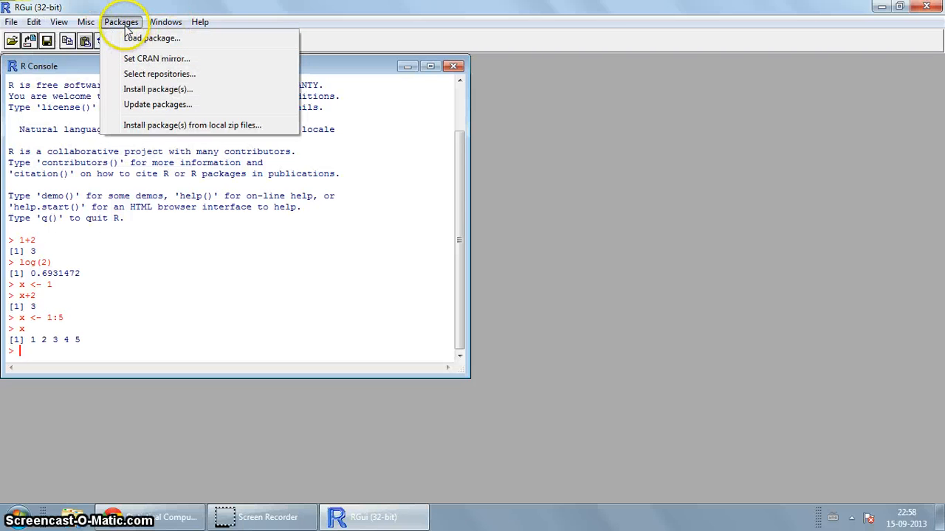
mouse_move(156, 89)
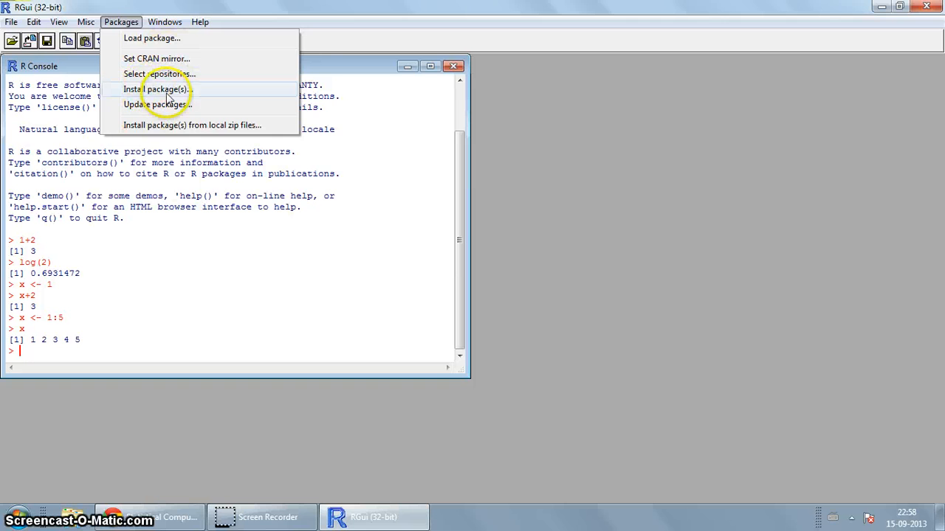
click(200, 21)
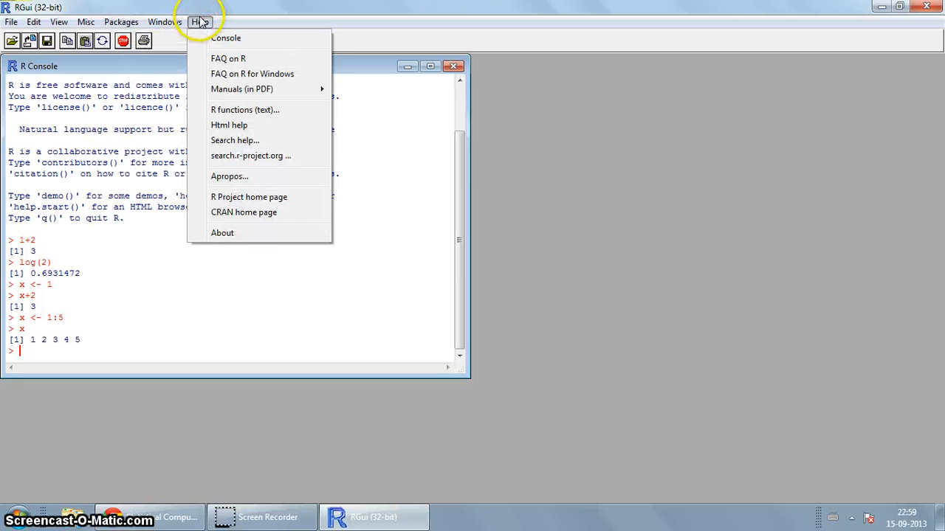
mouse_move(242, 89)
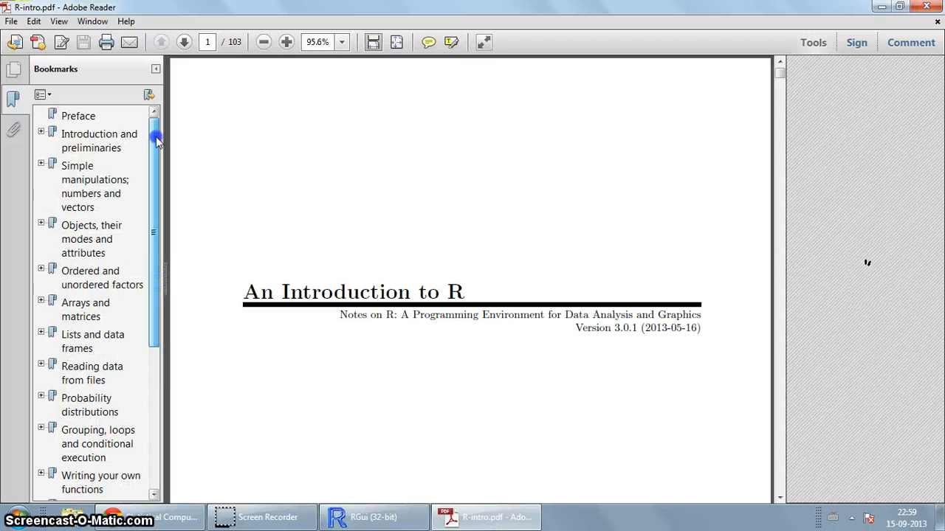
Jump to the Introduction and preliminaries chapter of R-intro.pdf, then close Adobe Reader and return to RGui.
click(812, 42)
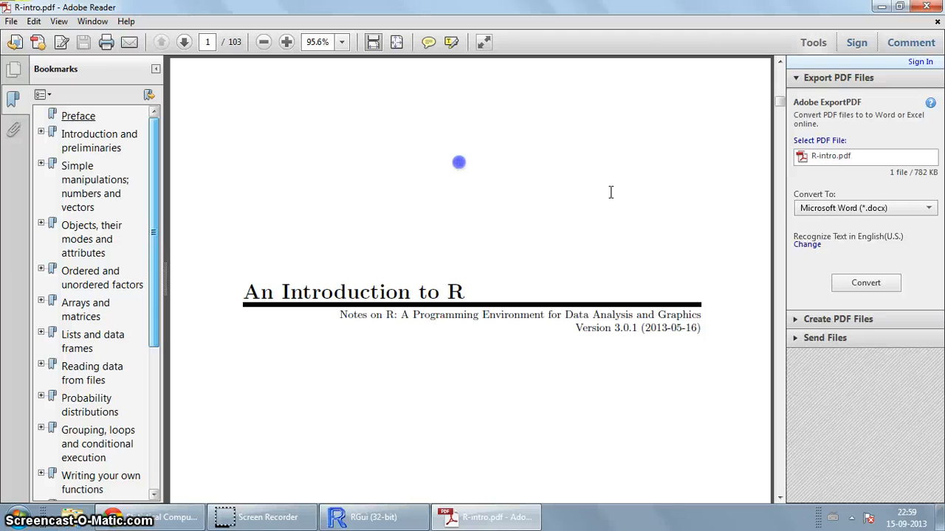
click(99, 140)
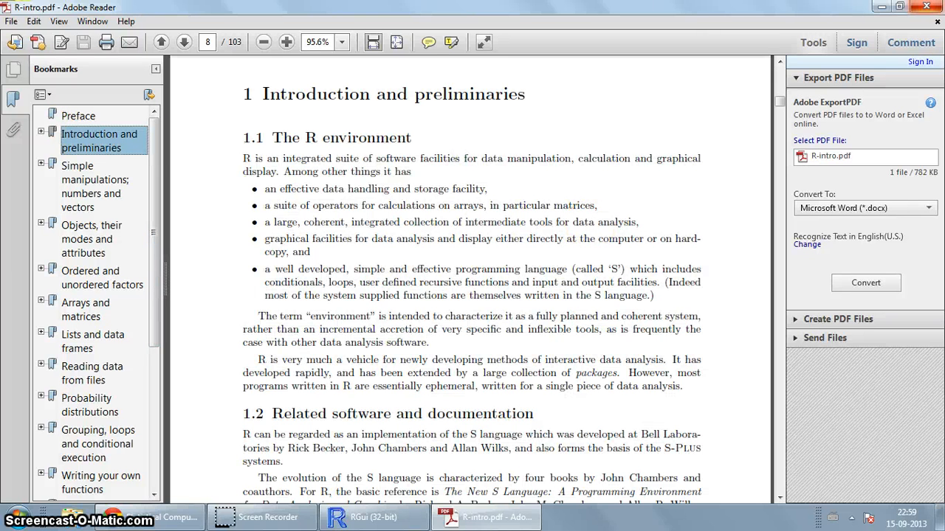
click(373, 516)
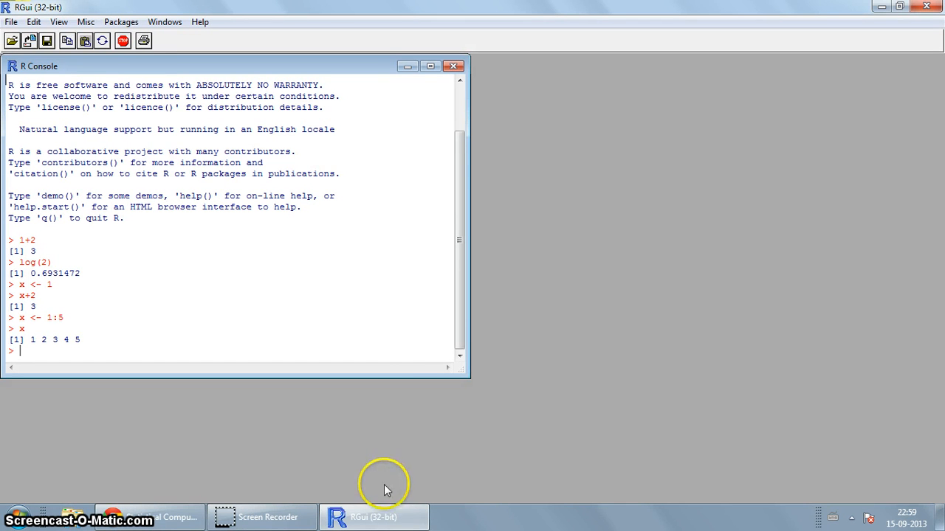
click(262, 517)
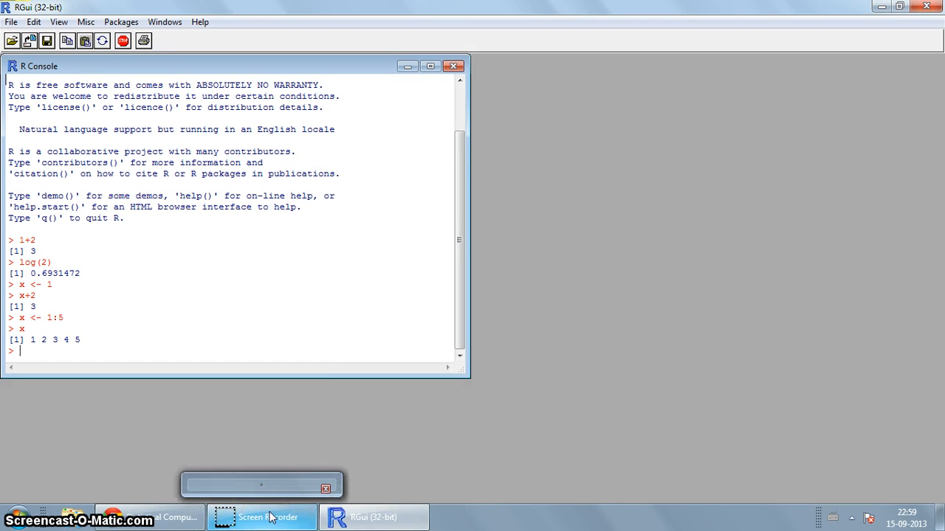